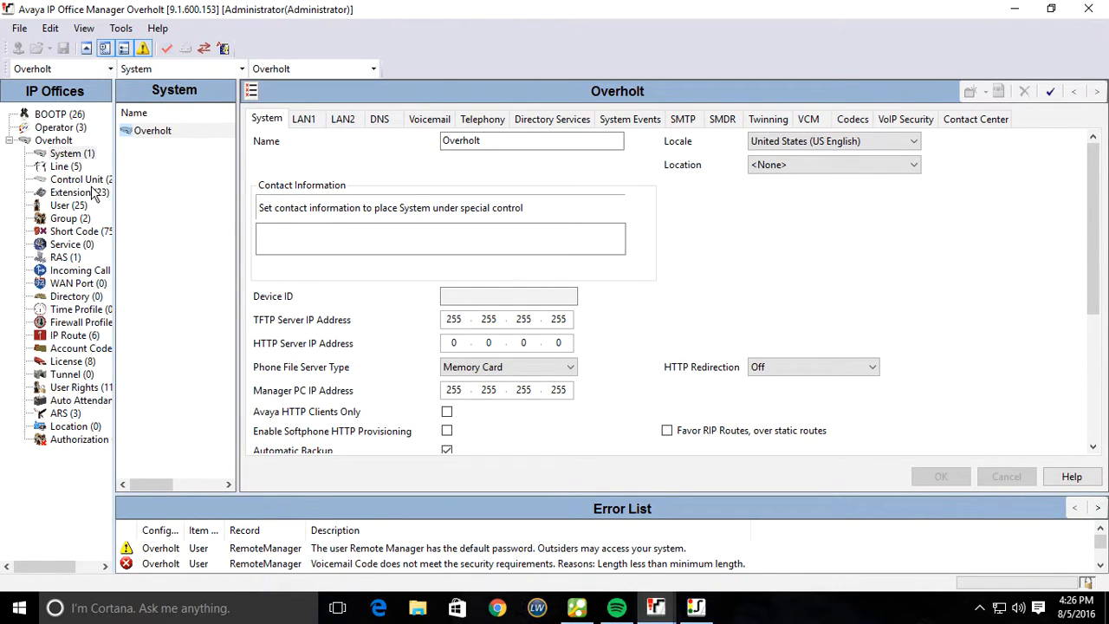
mouse_move(72, 176)
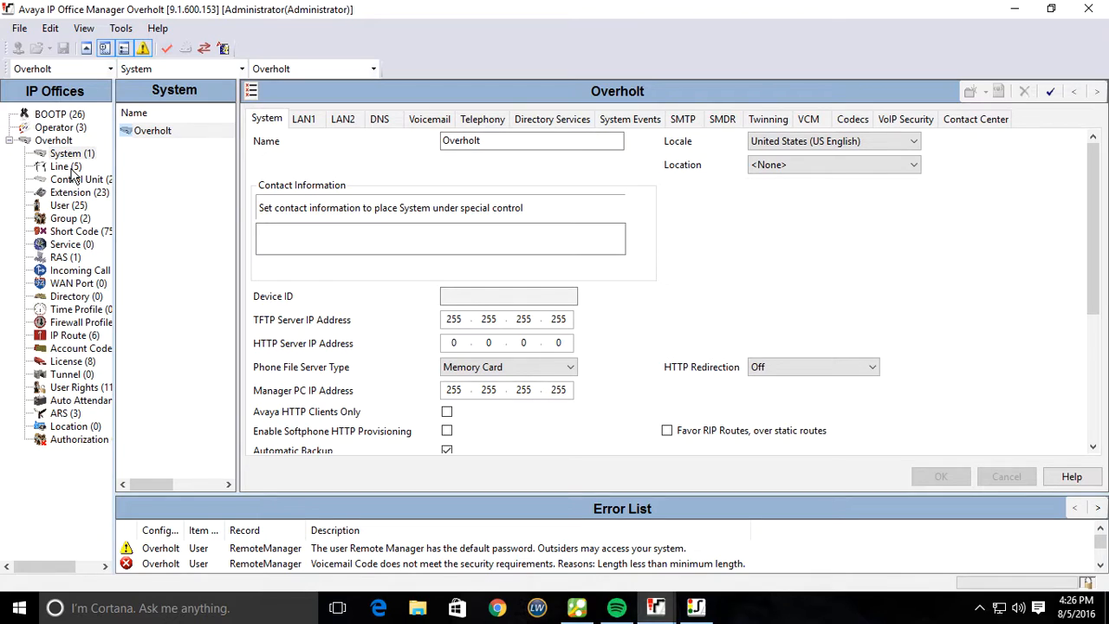
- Open SIP Line 17 from the Line list in the Overholt configuration tree
left_click(61, 166)
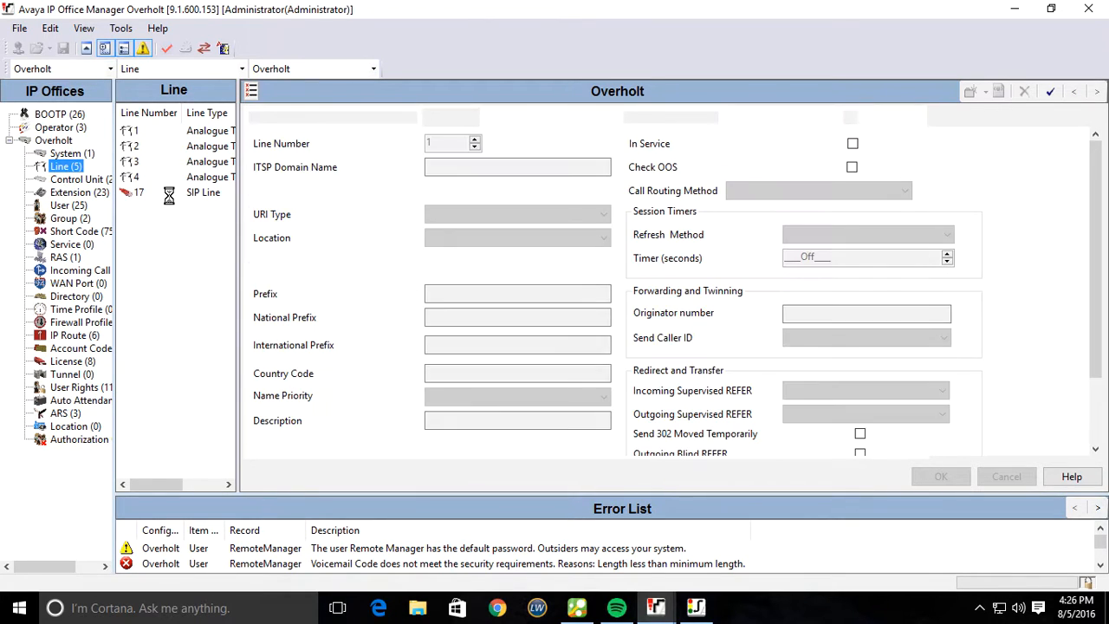
left_click(138, 191)
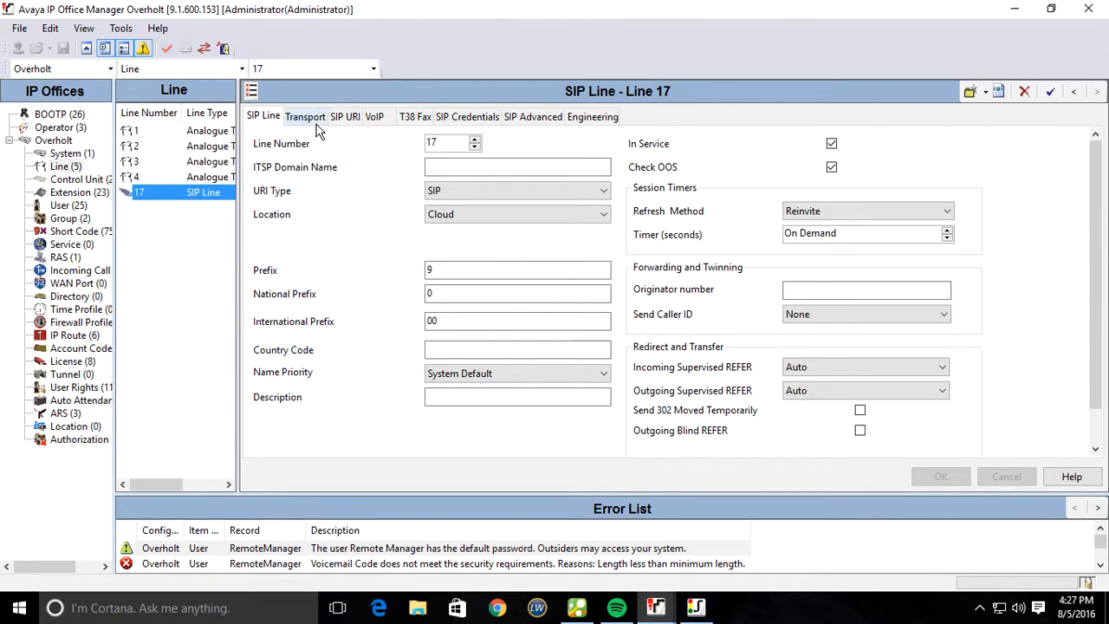
- Review line 17's Transport settings (ITSP proxy 209.203.149.177), then view its SIP URI channels
left_click(305, 116)
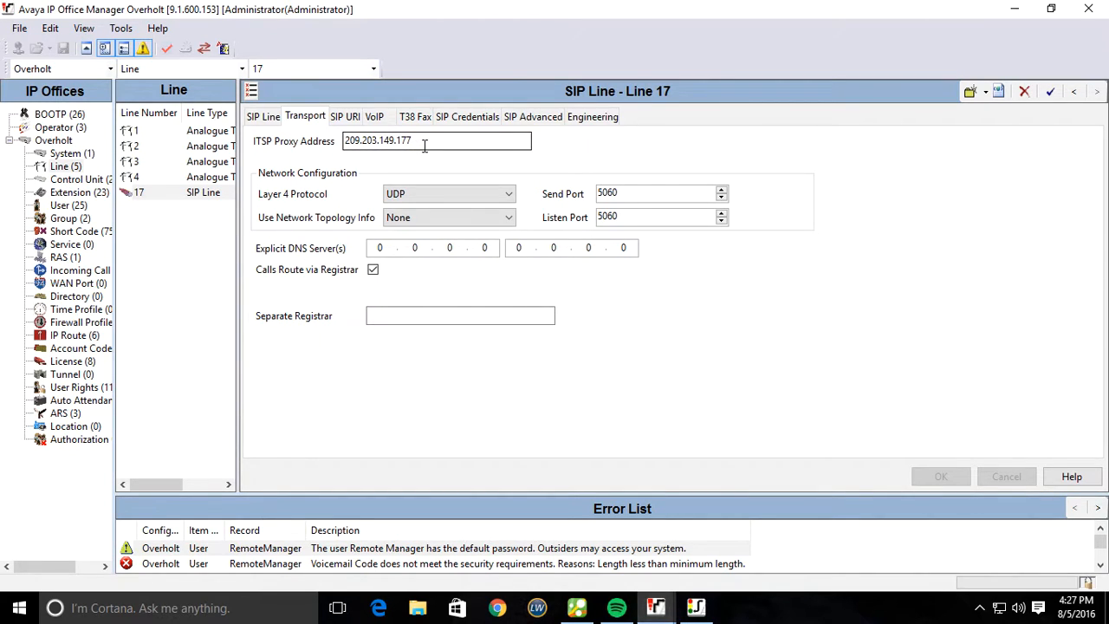
left_click(345, 116)
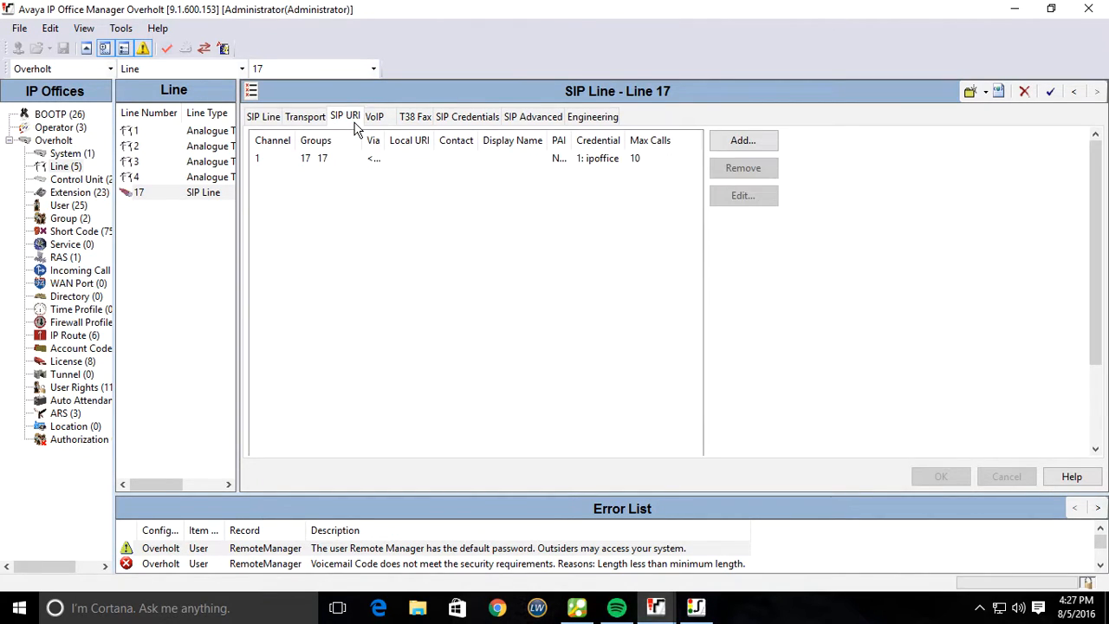
left_click(468, 116)
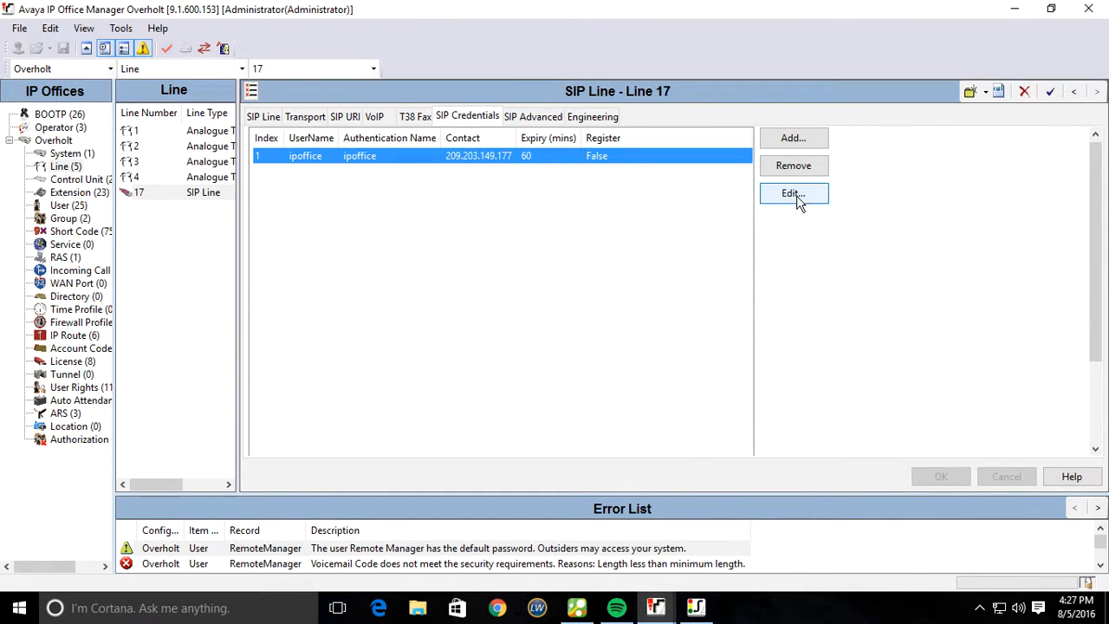
left_click(794, 194)
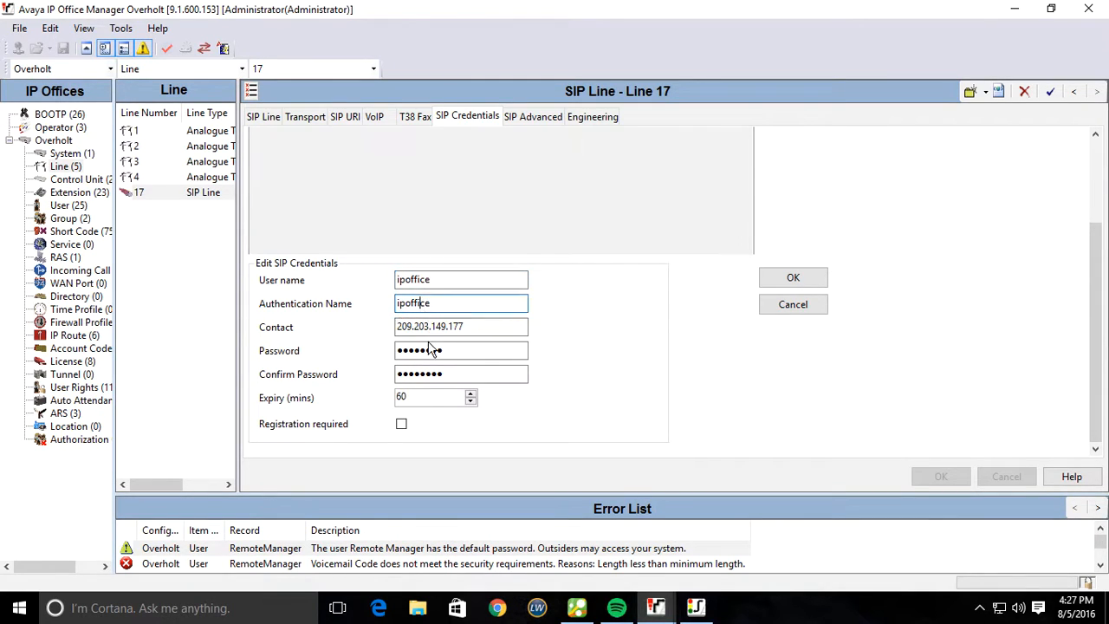
left_click(461, 350)
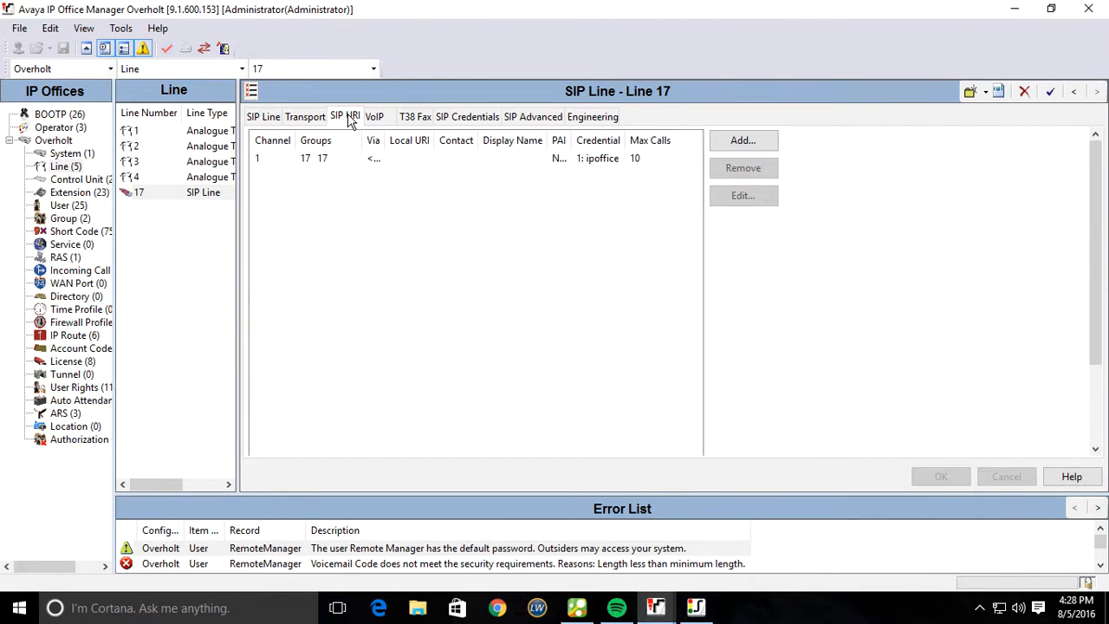
- Edit line 17's SIP URI channel to use registration 1: ipoffice with PAI None and confirm it
left_click(741, 194)
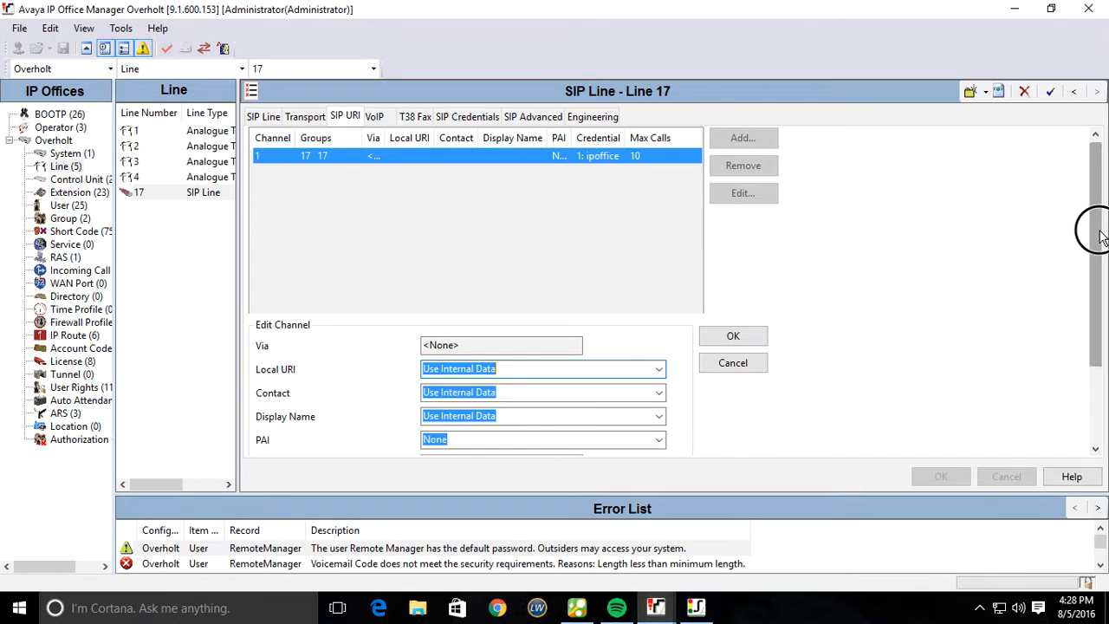
scroll("down", 3)
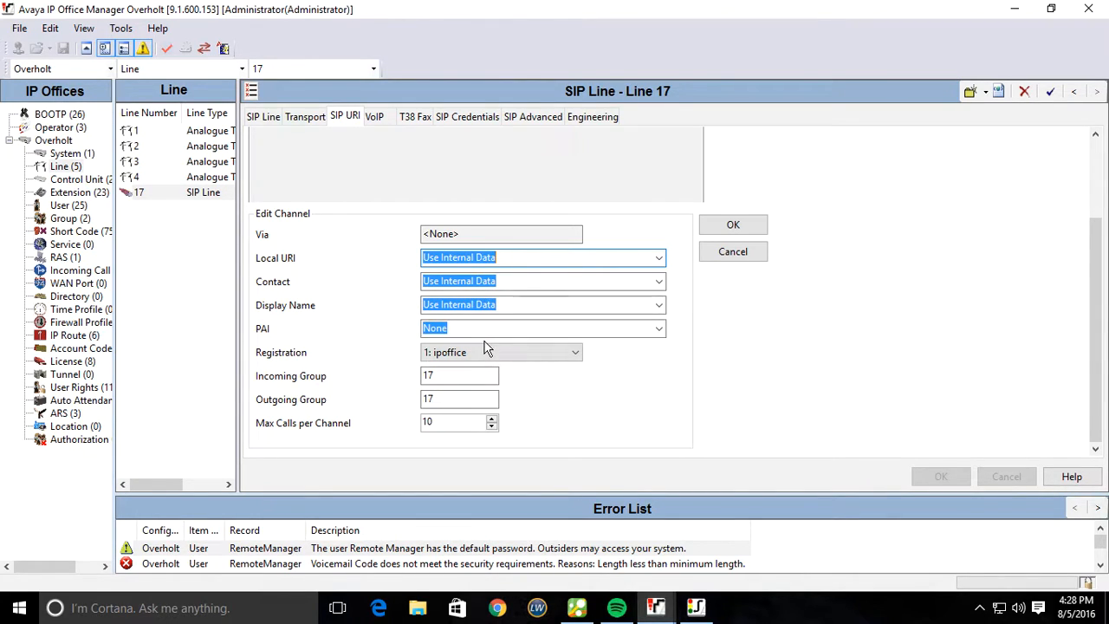
left_click(573, 352)
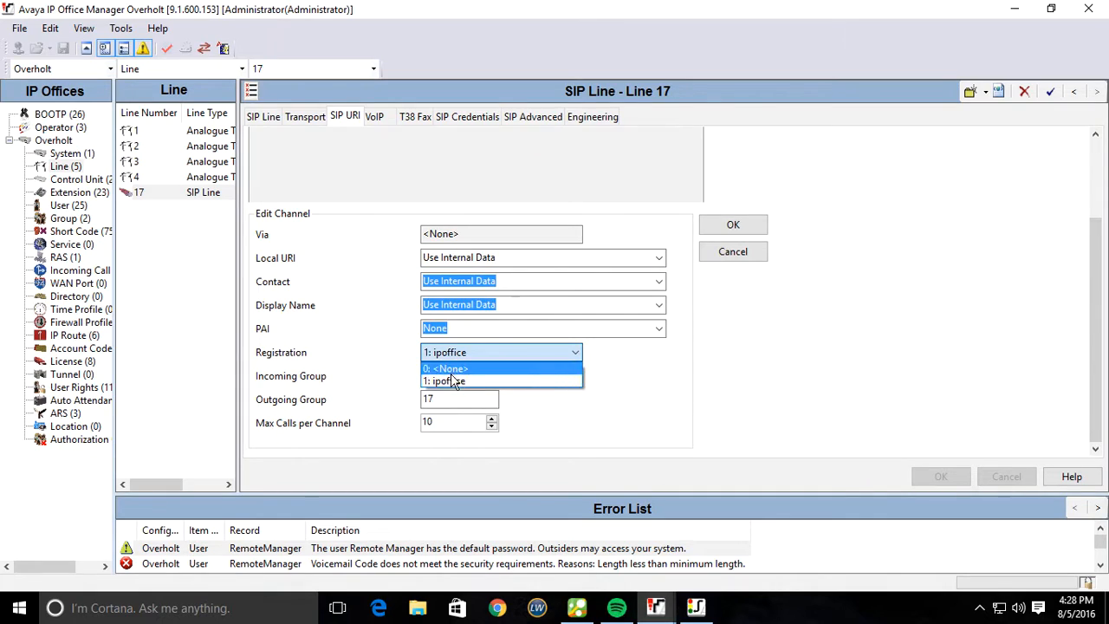
left_click(444, 382)
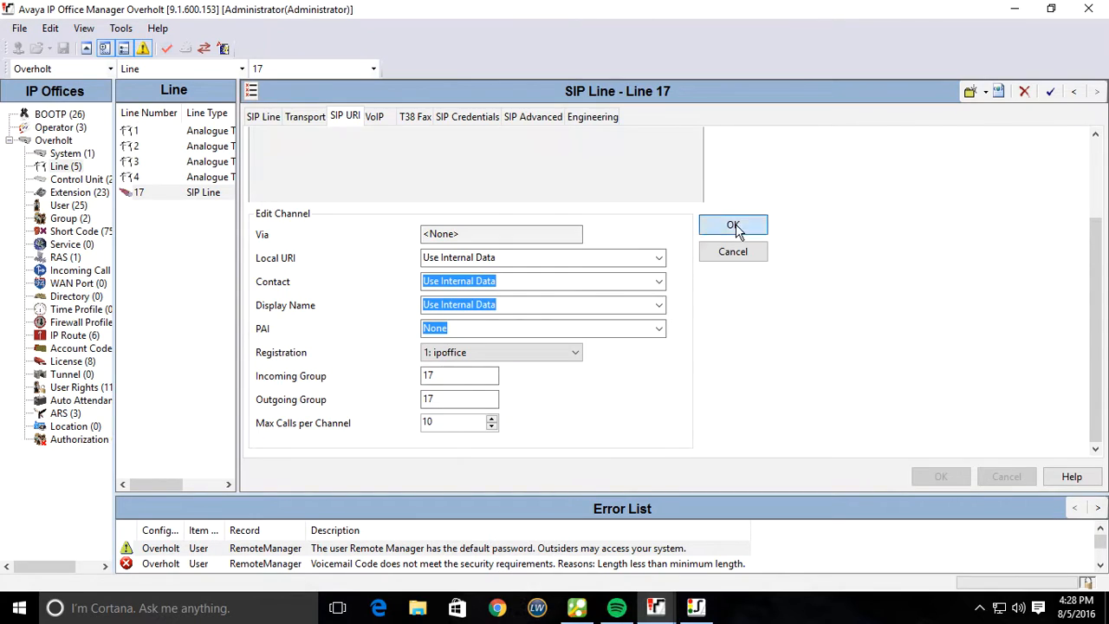
left_click(731, 225)
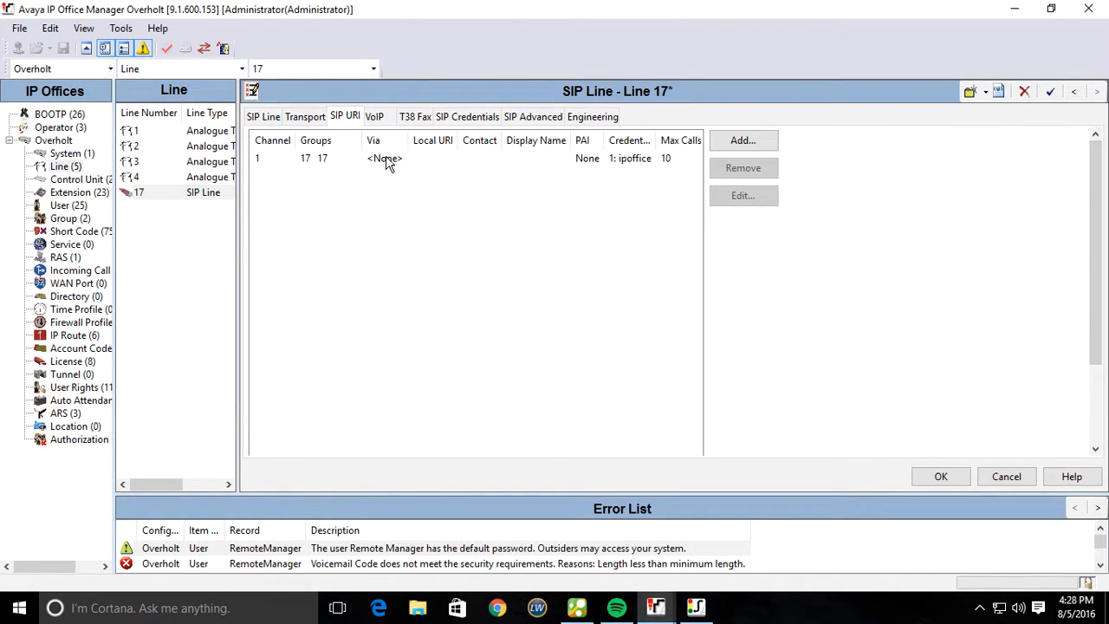
mouse_move(467, 212)
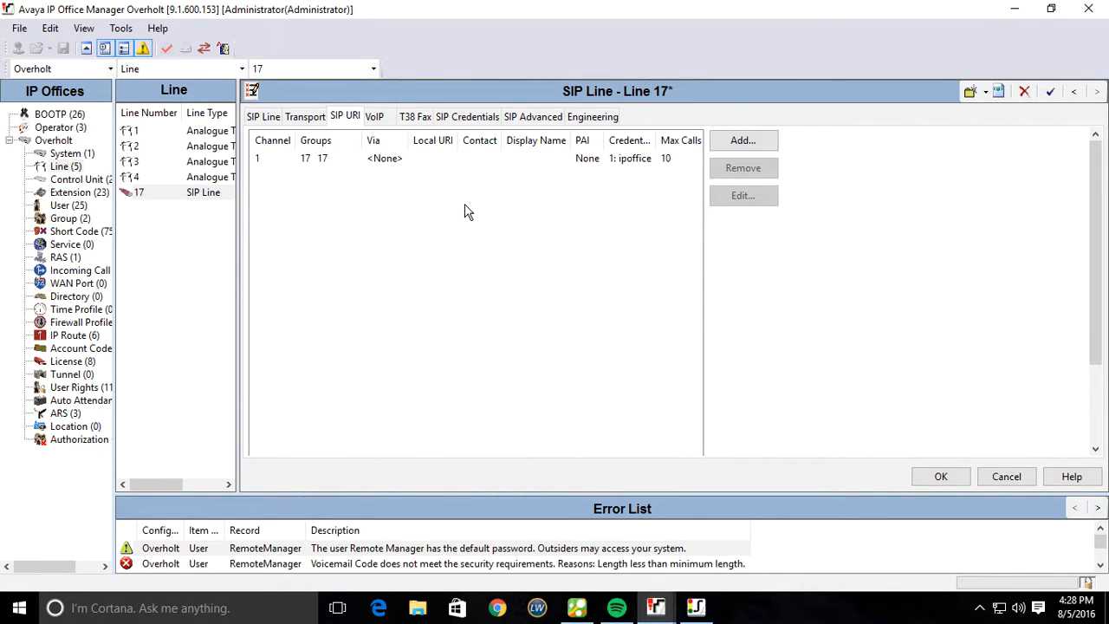
mouse_move(104, 284)
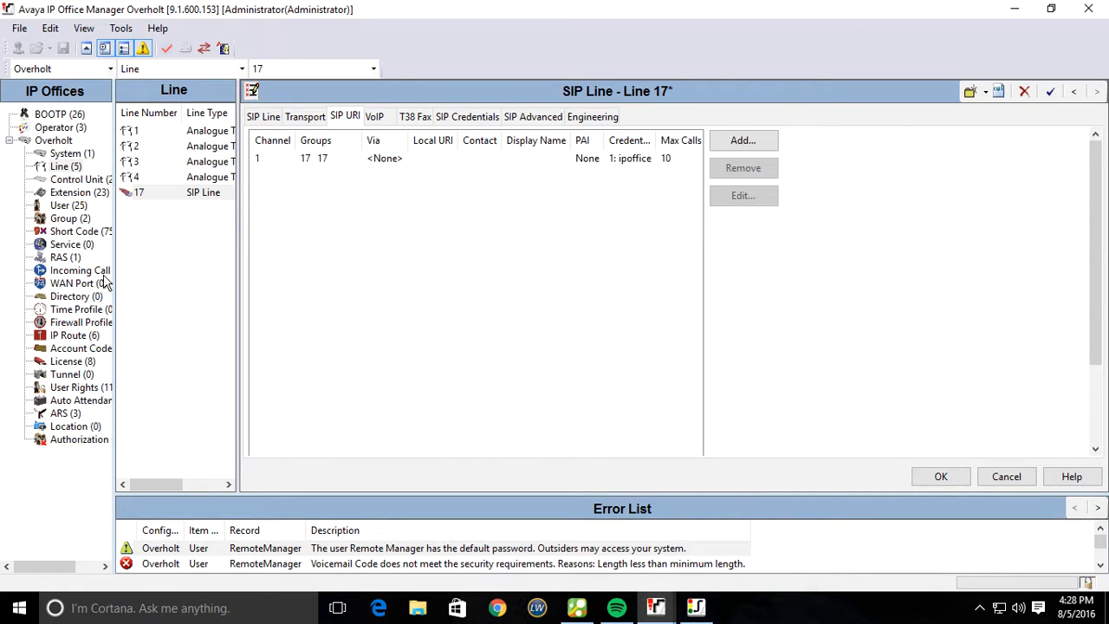
mouse_move(69, 338)
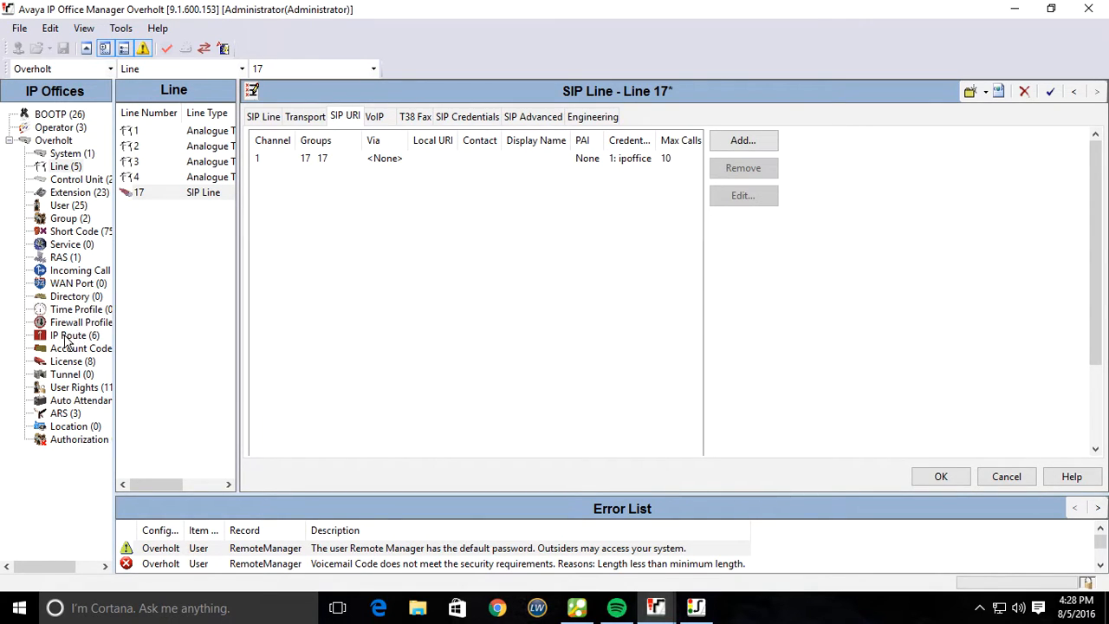
- Save the line 17 record and inspect IP routes 209.203.149.0 and 206.123.214.18 via LAN2, gateway 209.203.149.177
left_click(70, 336)
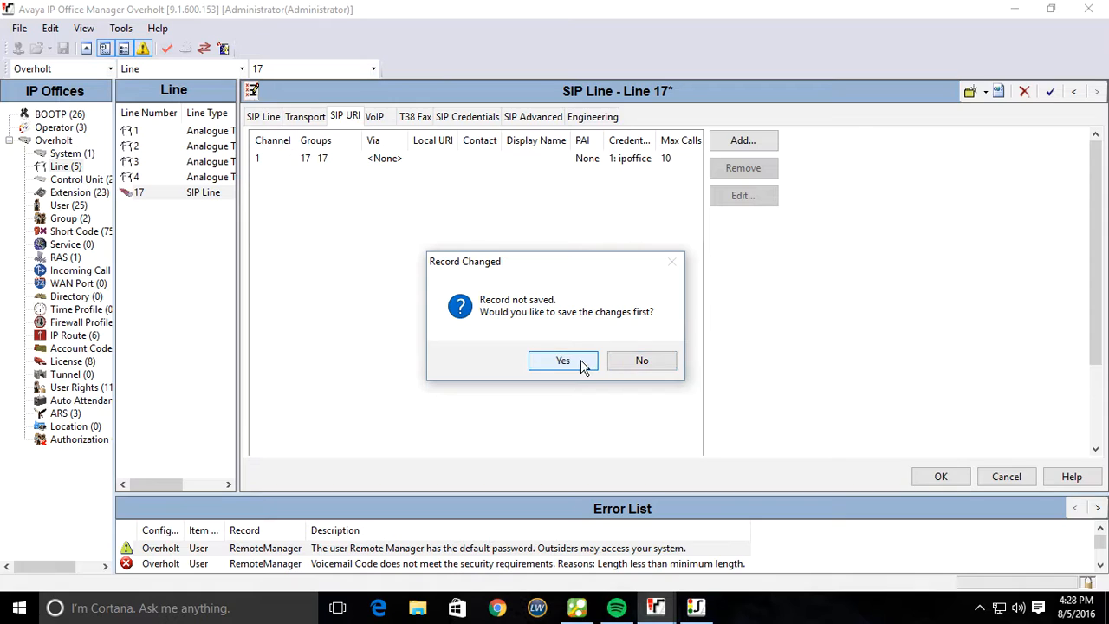
left_click(561, 361)
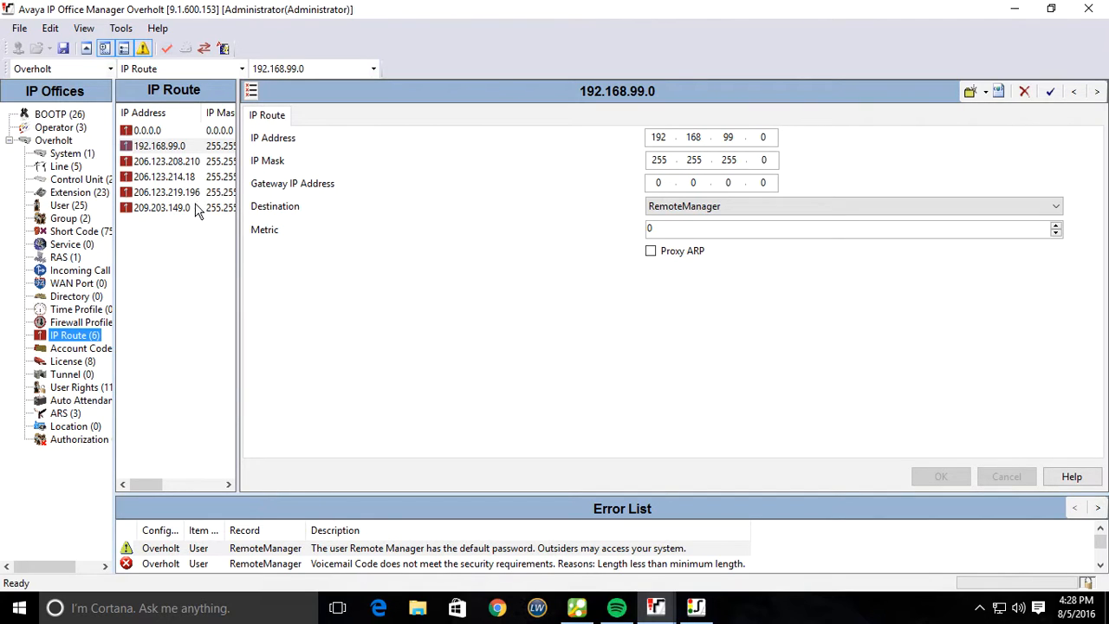
left_click(163, 208)
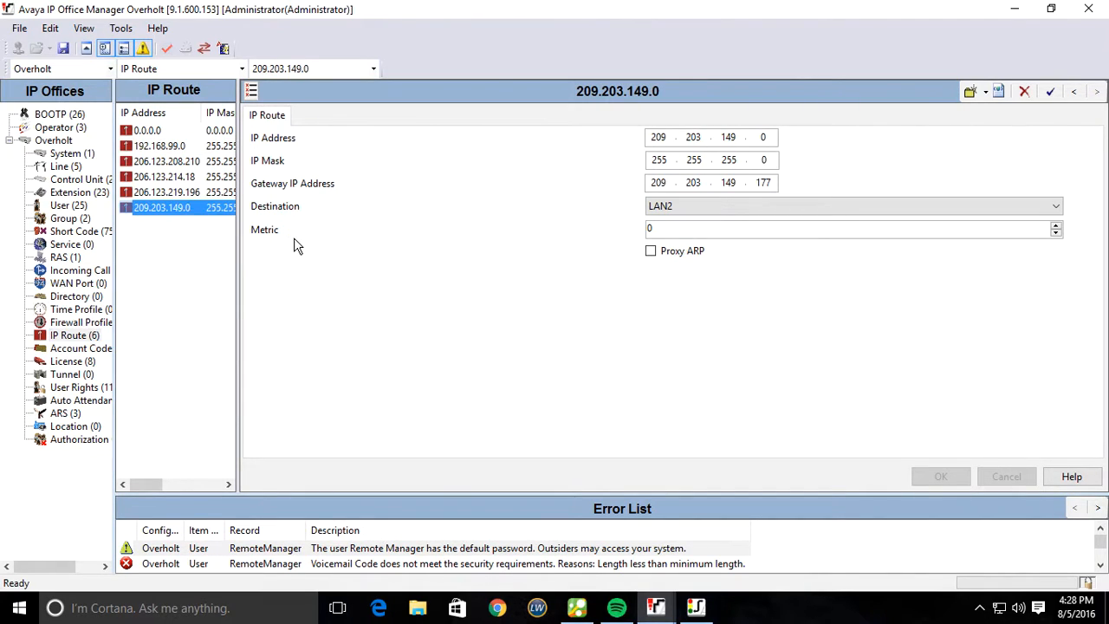
mouse_move(766, 291)
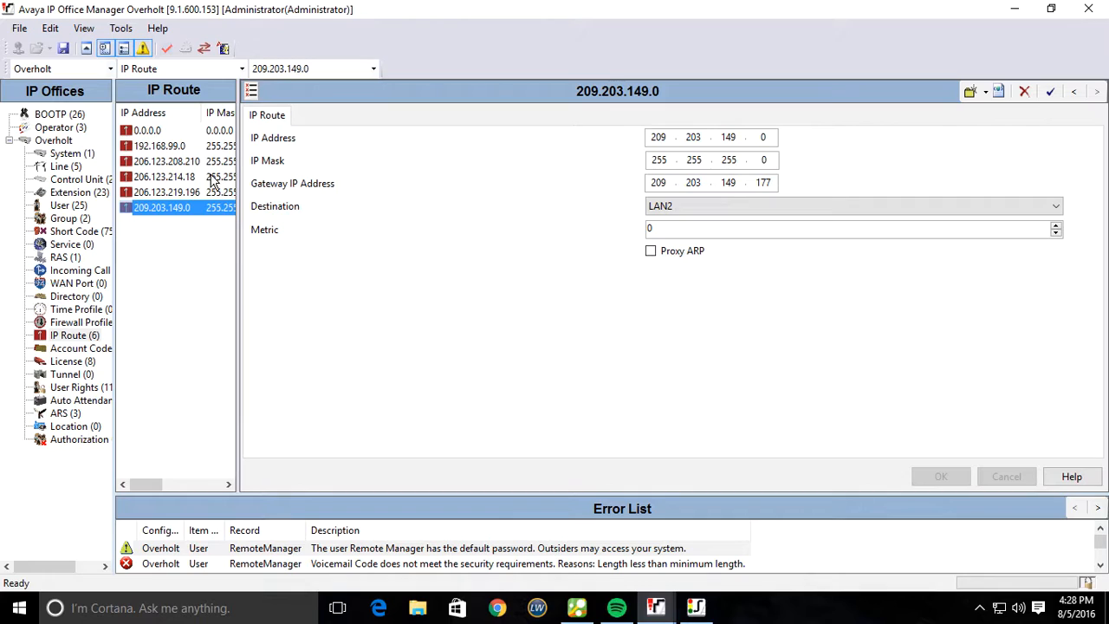
mouse_move(198, 182)
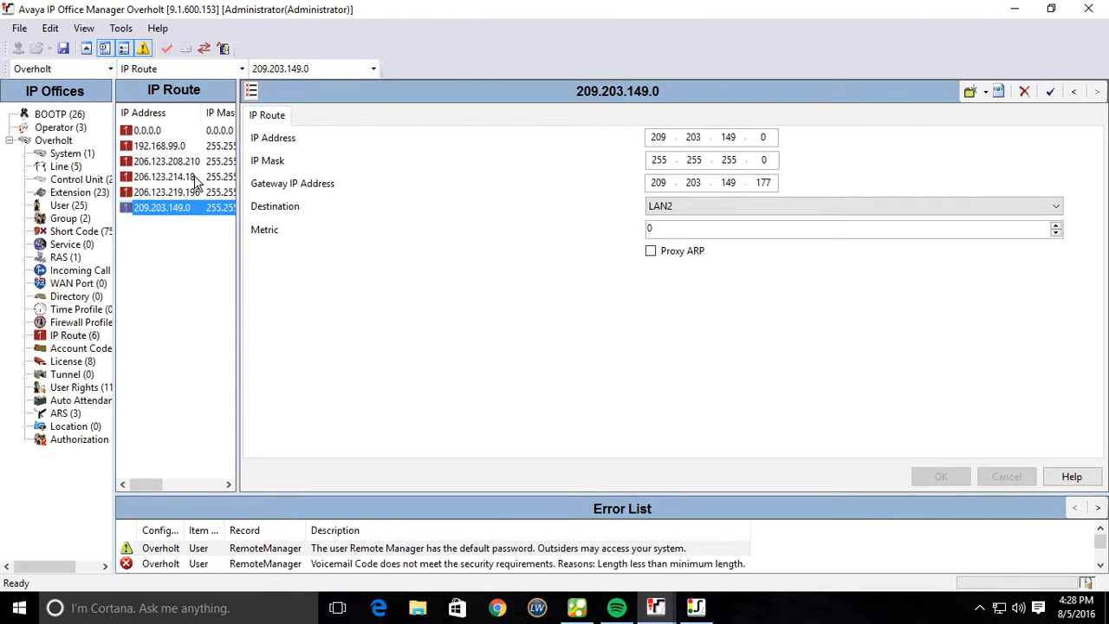
left_click(165, 177)
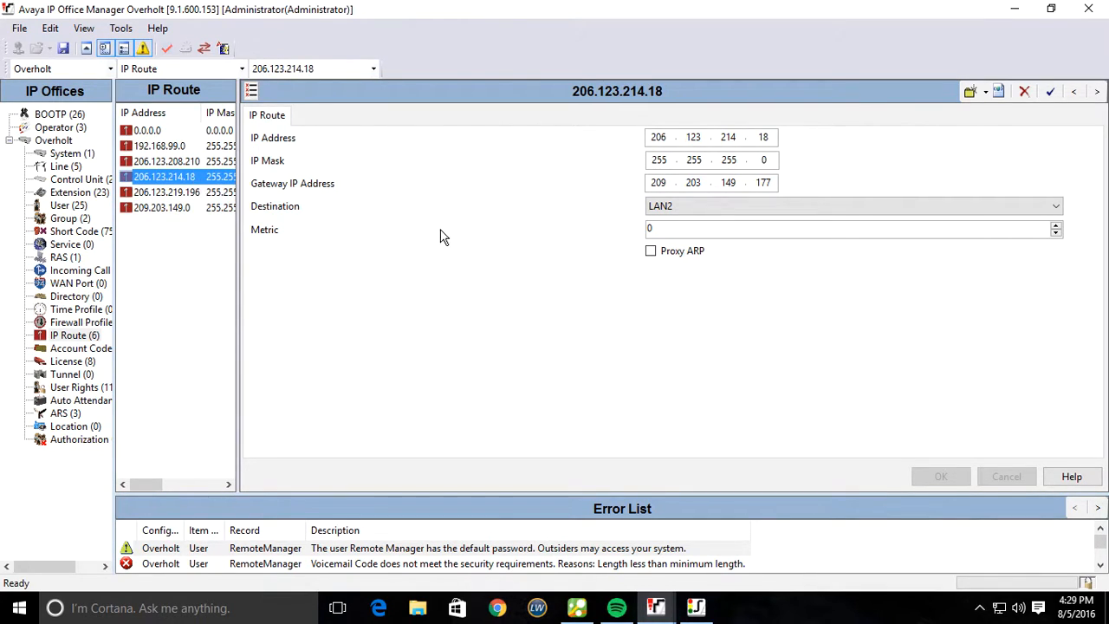
mouse_move(580, 329)
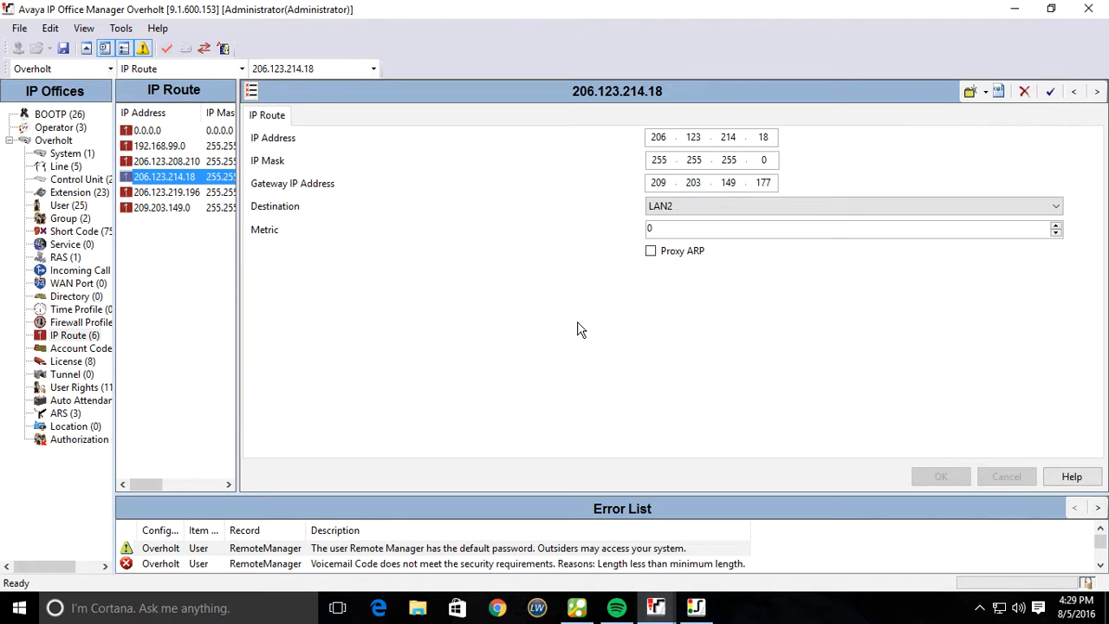
mouse_move(632, 260)
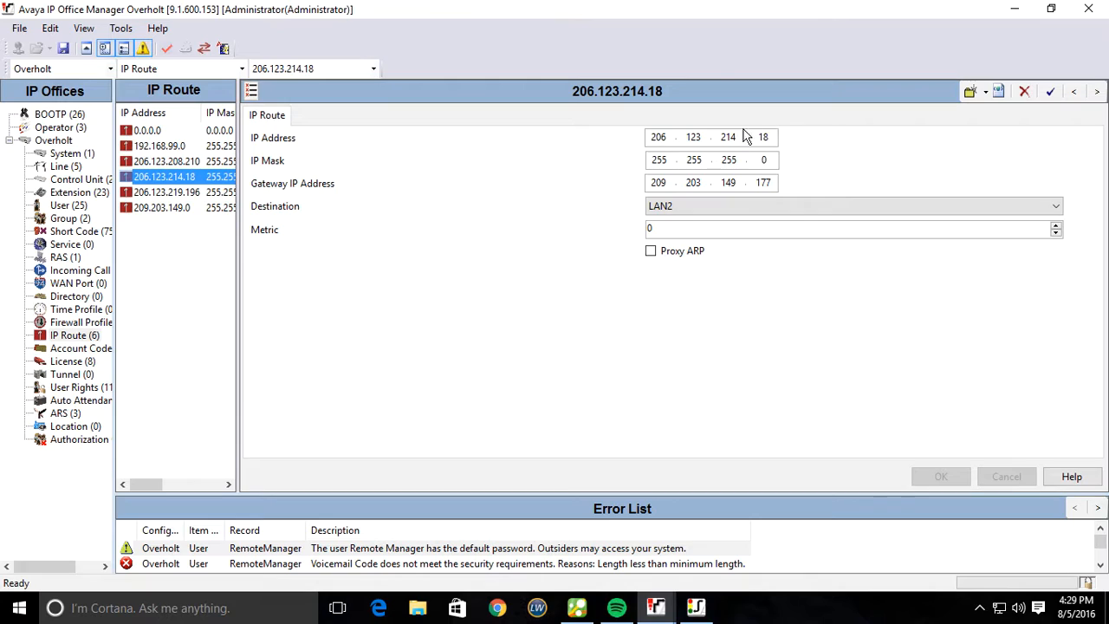
mouse_move(801, 176)
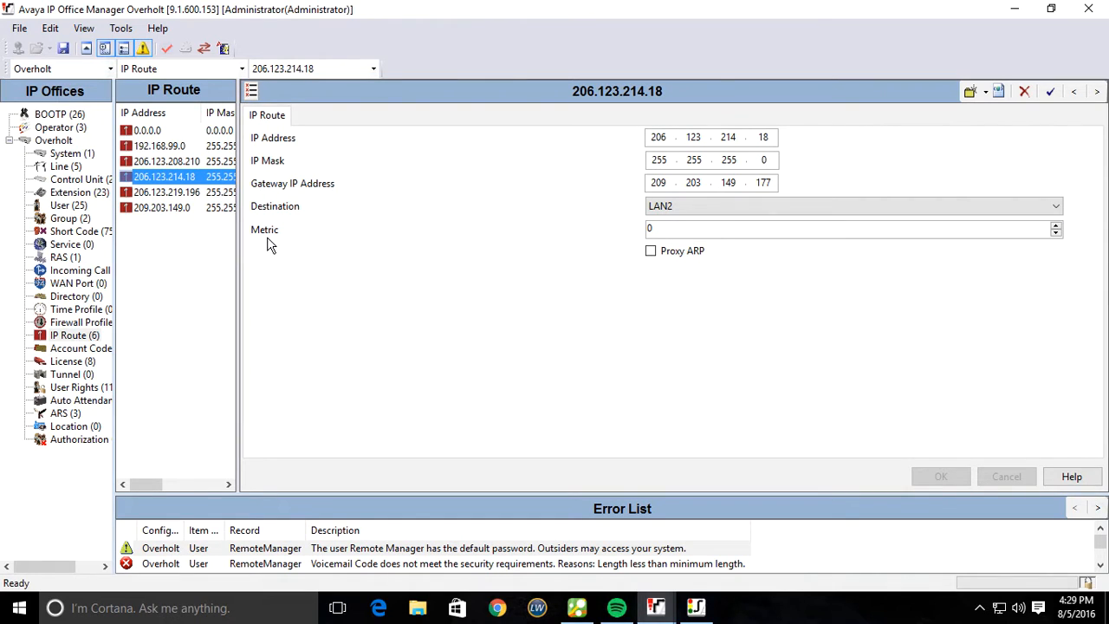
- View the Overholt system's LAN2 address 209.203.149.179 / 255.255.255.248 and its VoIP SIP Trunks Enable option
left_click(68, 166)
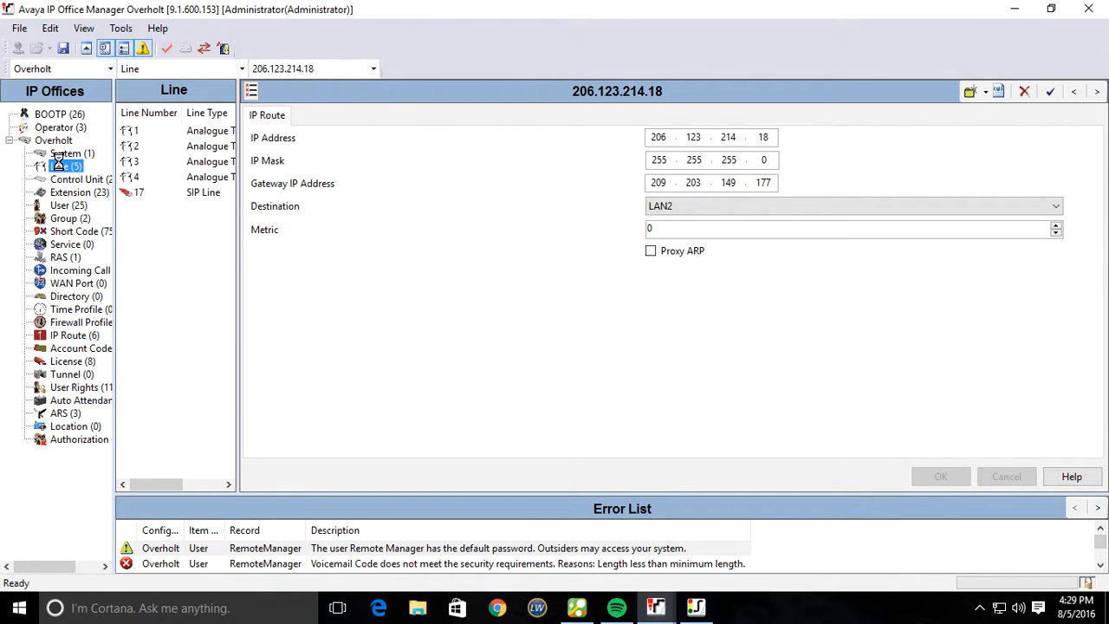
left_click(66, 153)
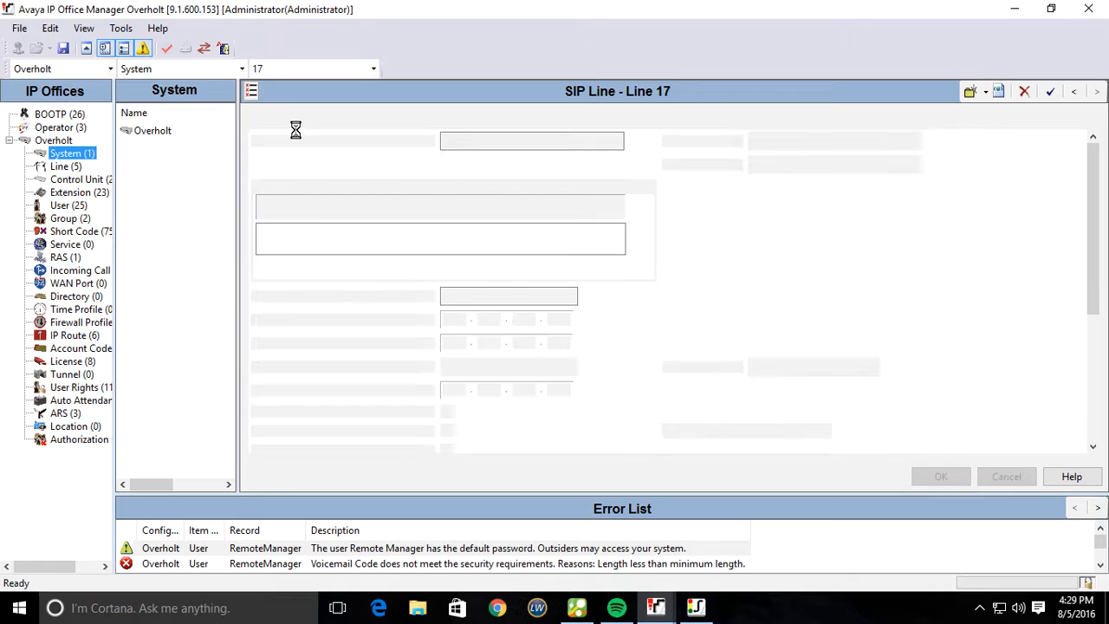
left_click(153, 130)
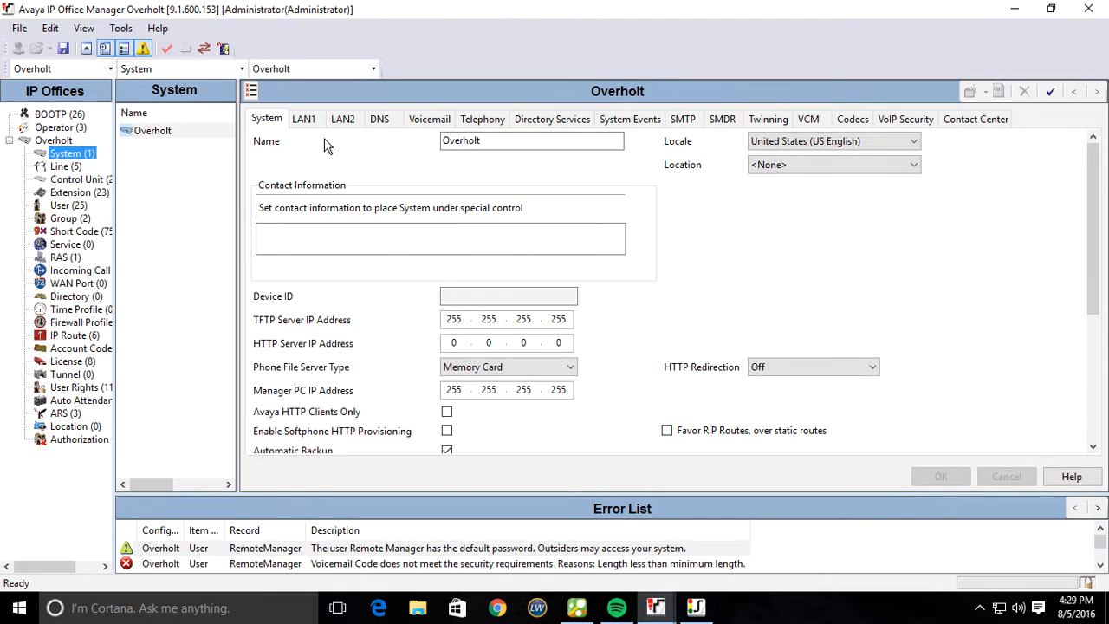
left_click(343, 118)
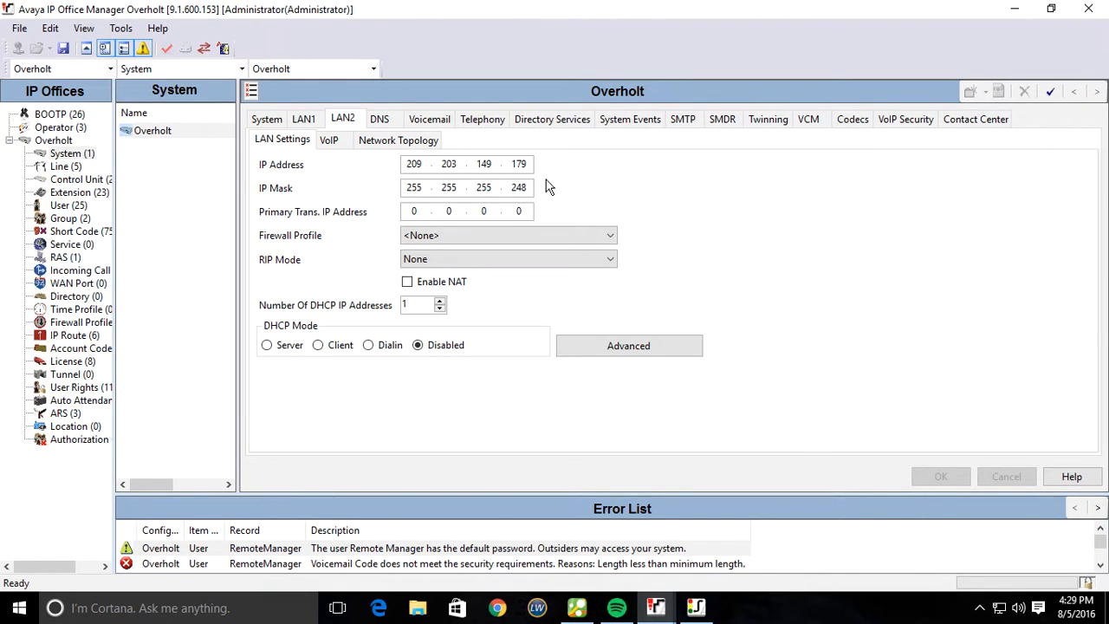
left_click(506, 258)
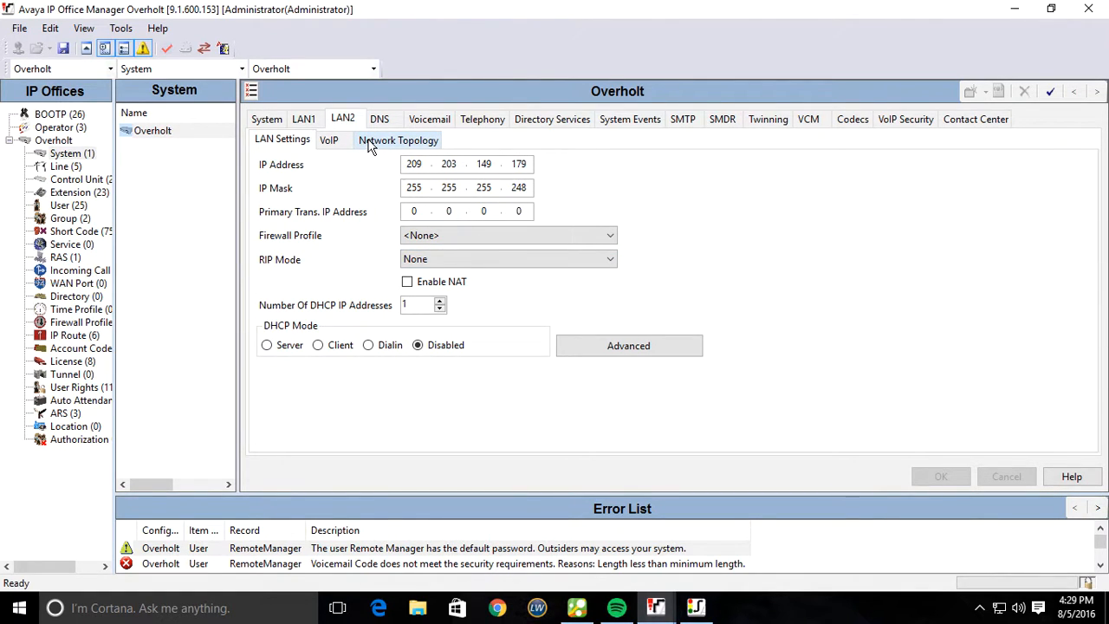
left_click(330, 139)
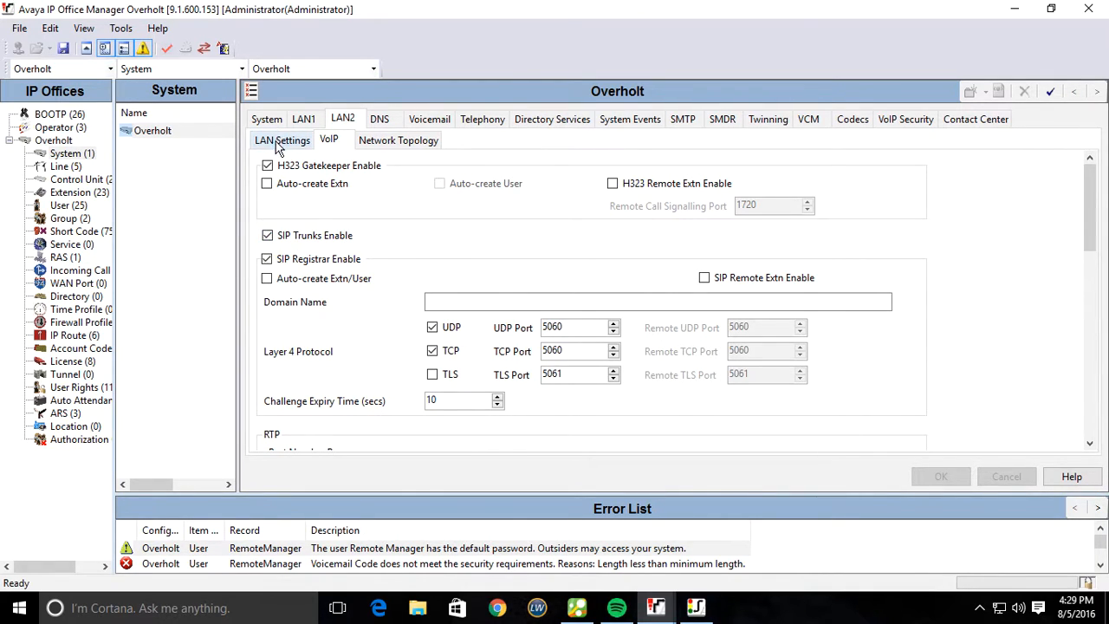
left_click(281, 139)
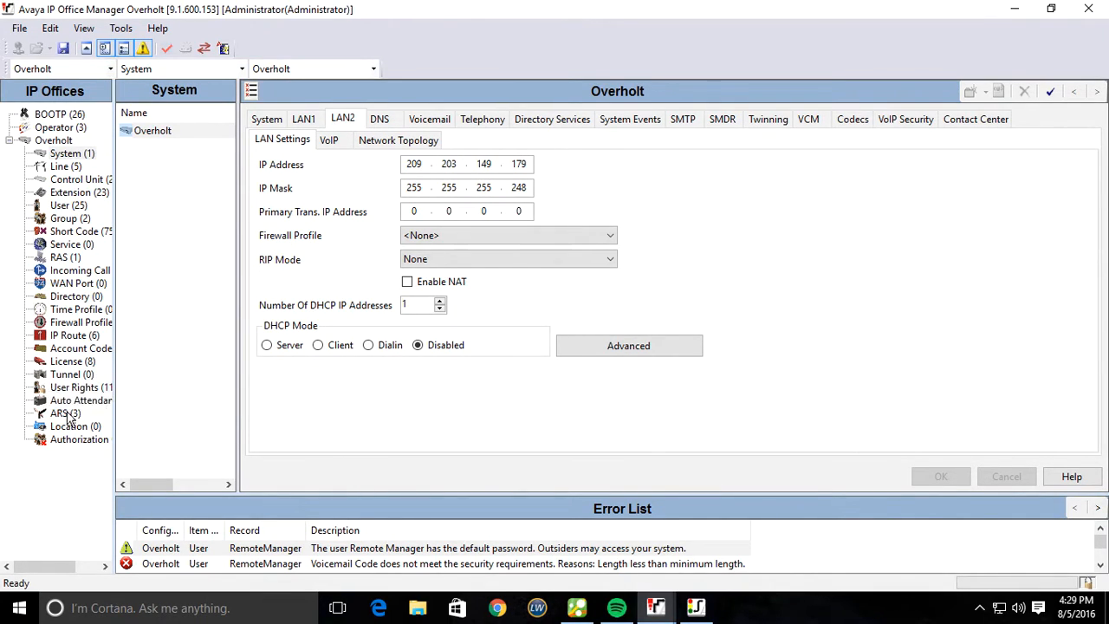
- Review the FastTrack ARS route's codes, delete the testFastTrack route, and switch to System Status
left_click(60, 412)
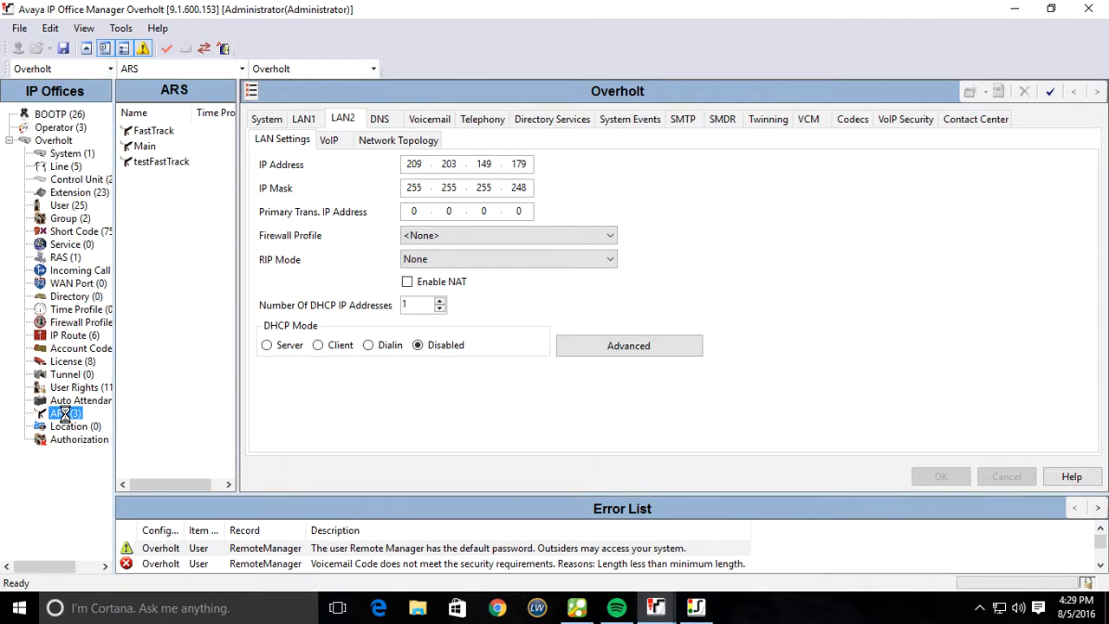
left_click(153, 130)
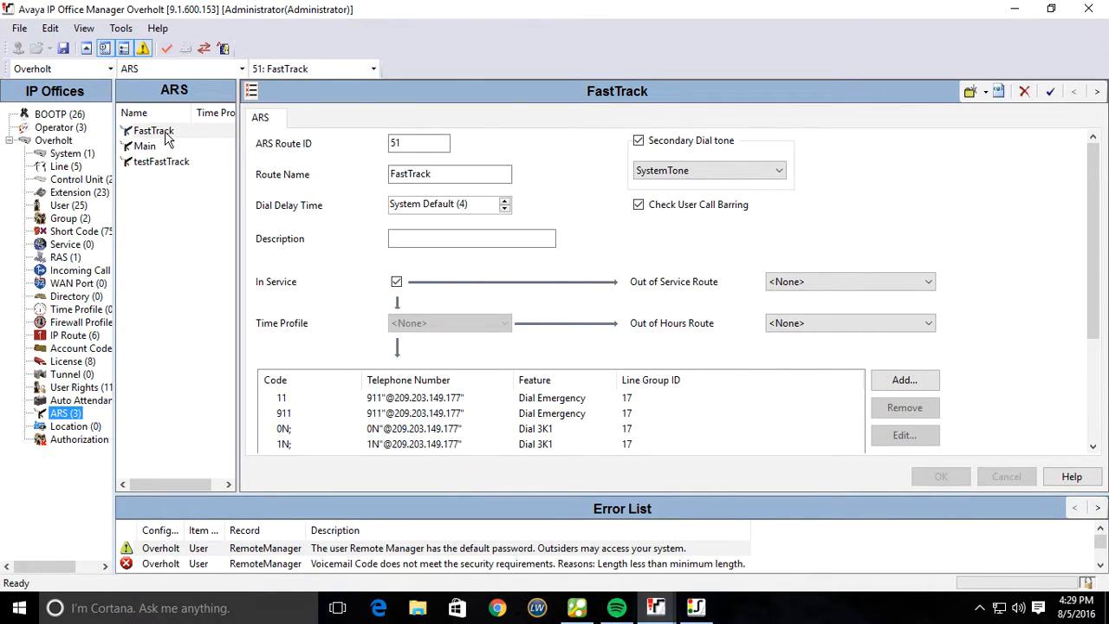
left_click(154, 130)
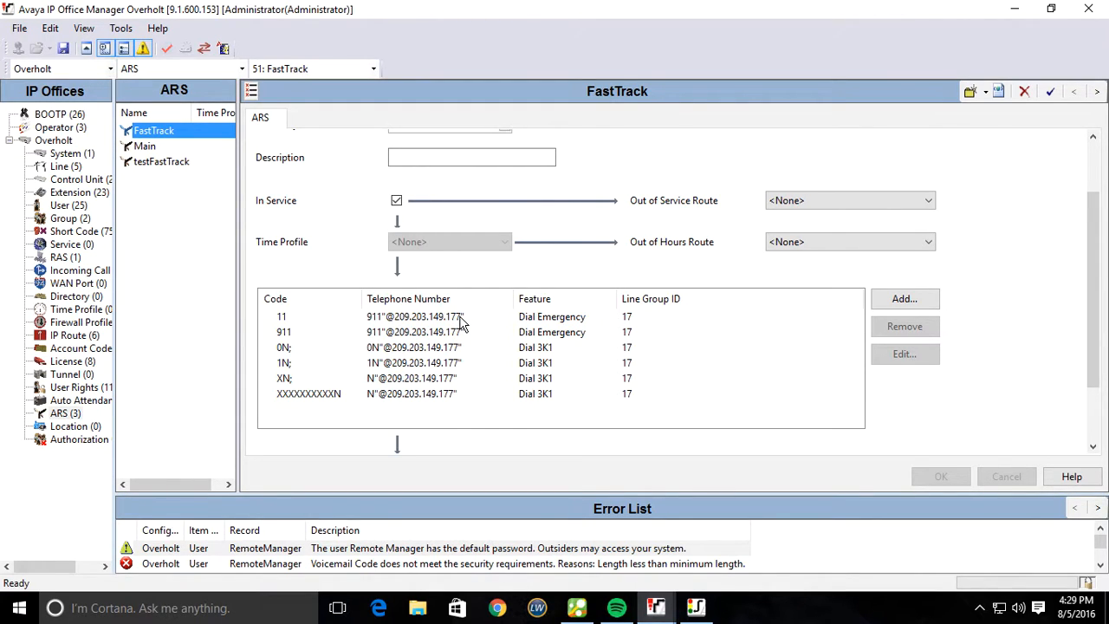
mouse_move(454, 384)
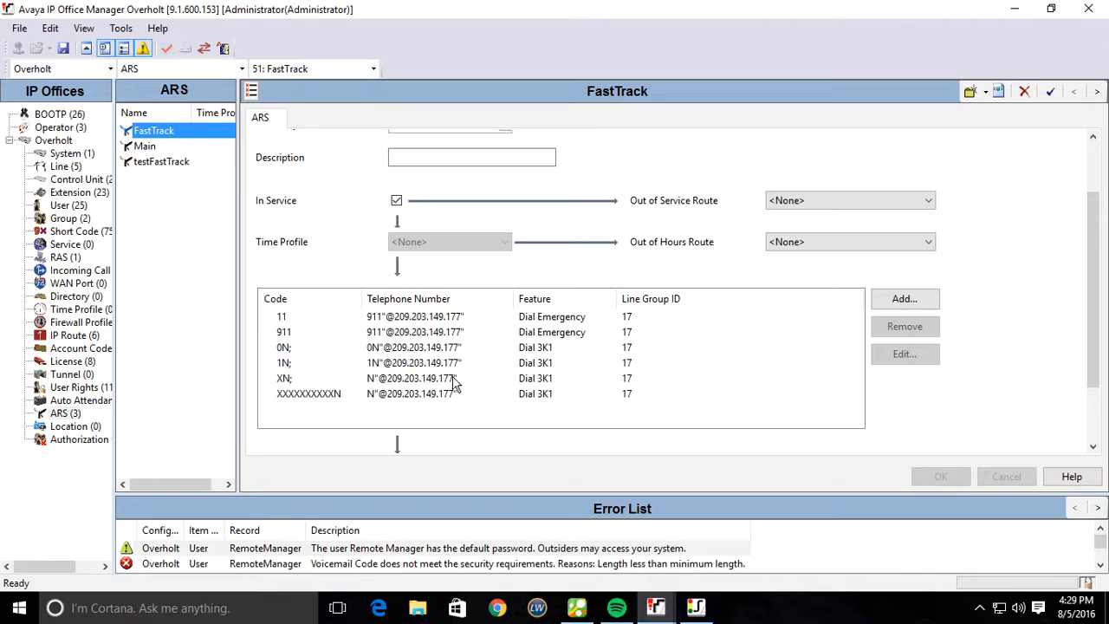
mouse_move(402, 356)
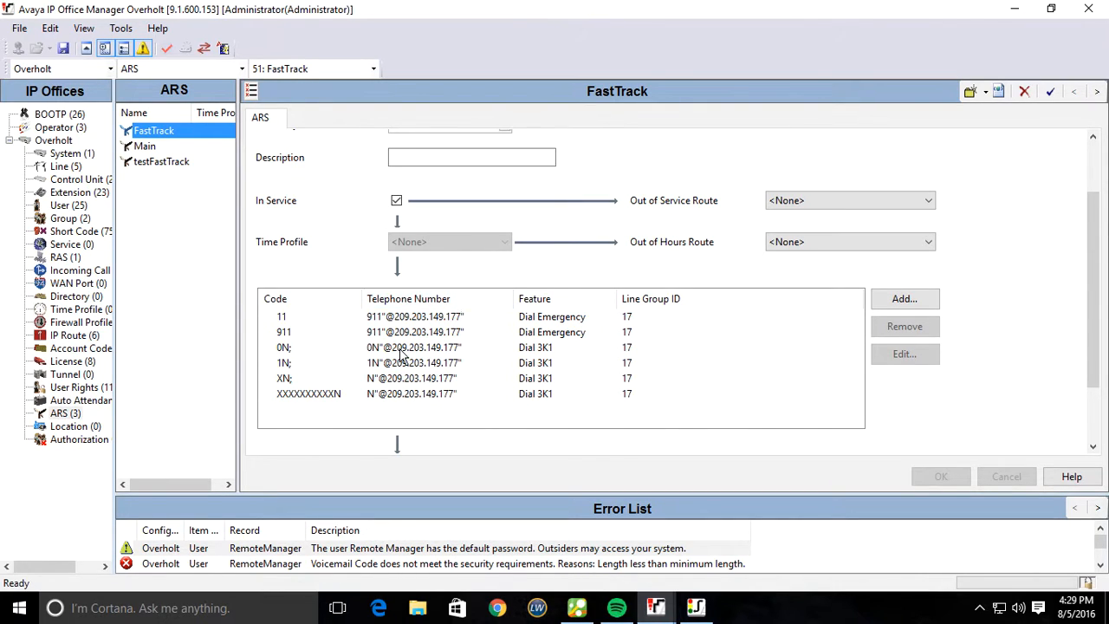
mouse_move(471, 316)
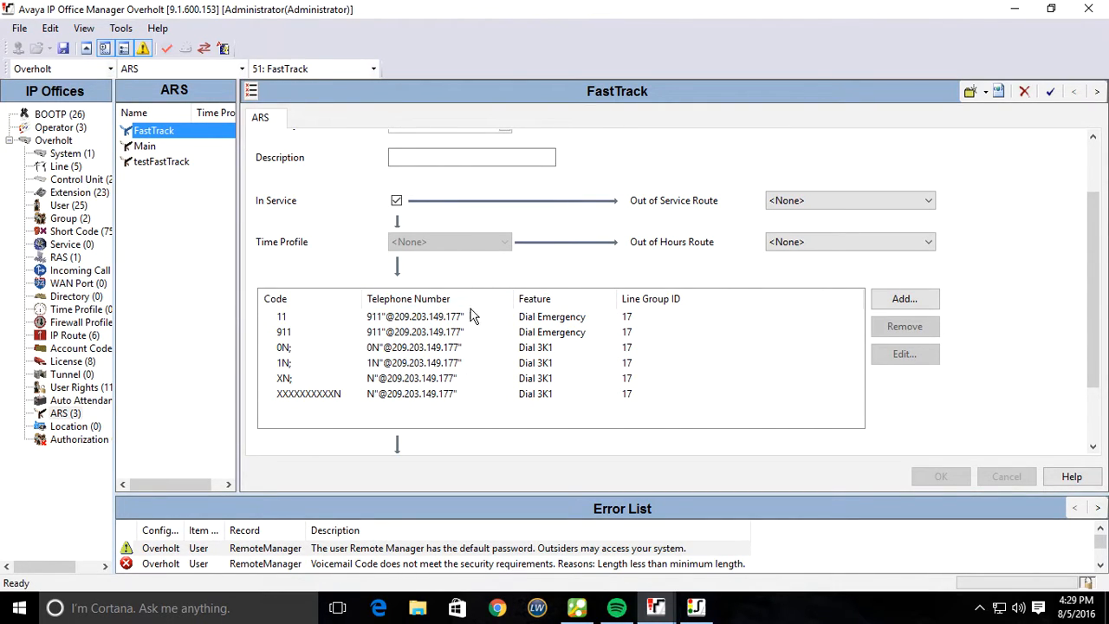
mouse_move(442, 305)
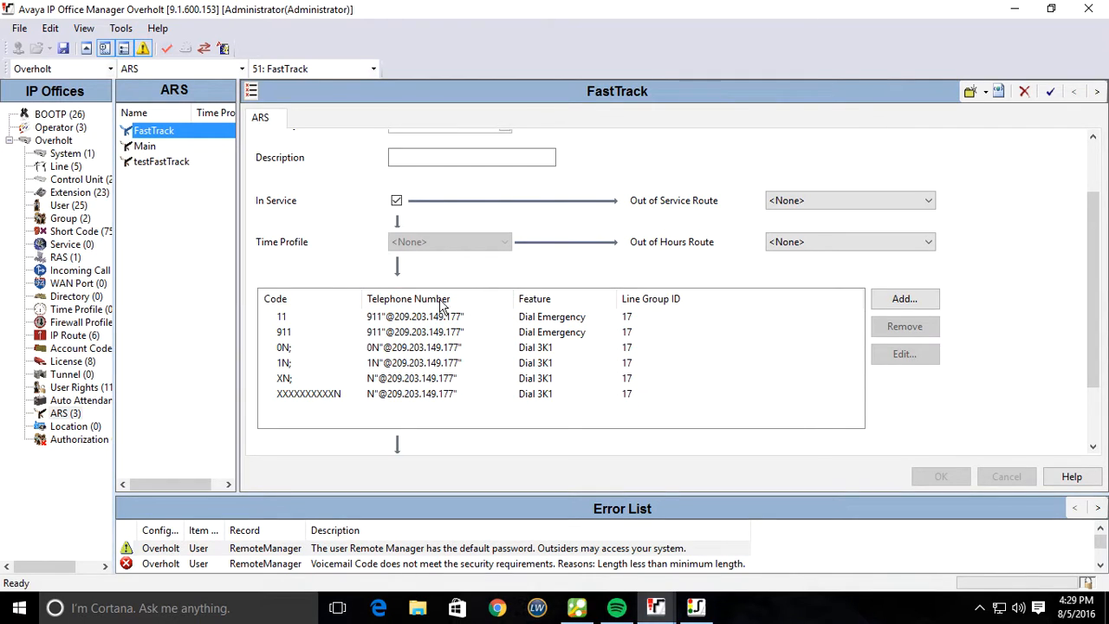
mouse_move(457, 406)
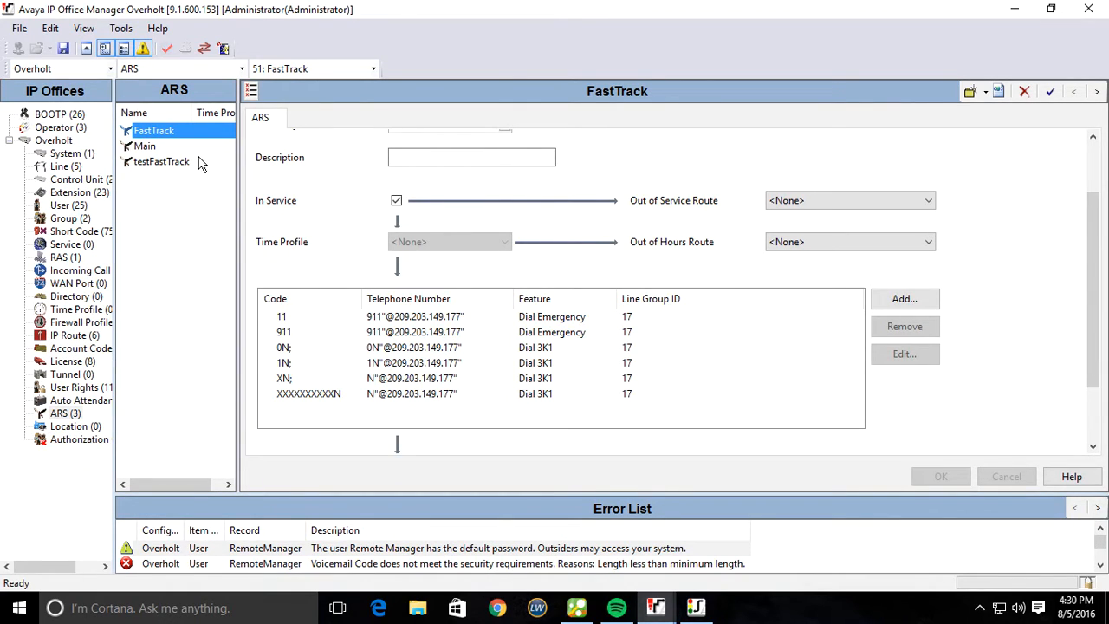
mouse_move(152, 305)
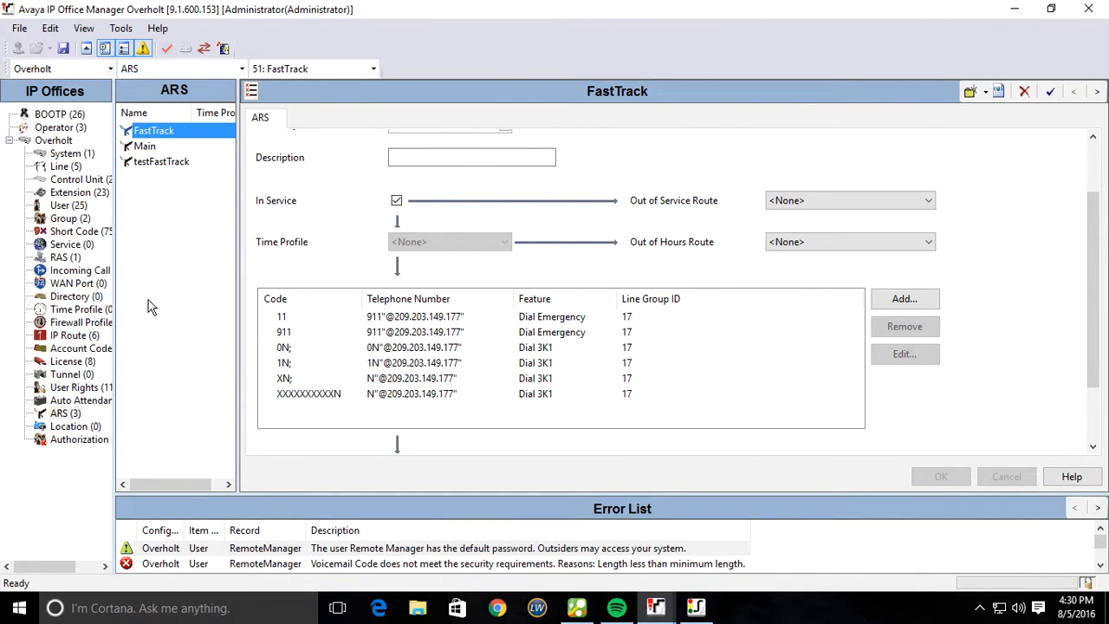
right_click(161, 161)
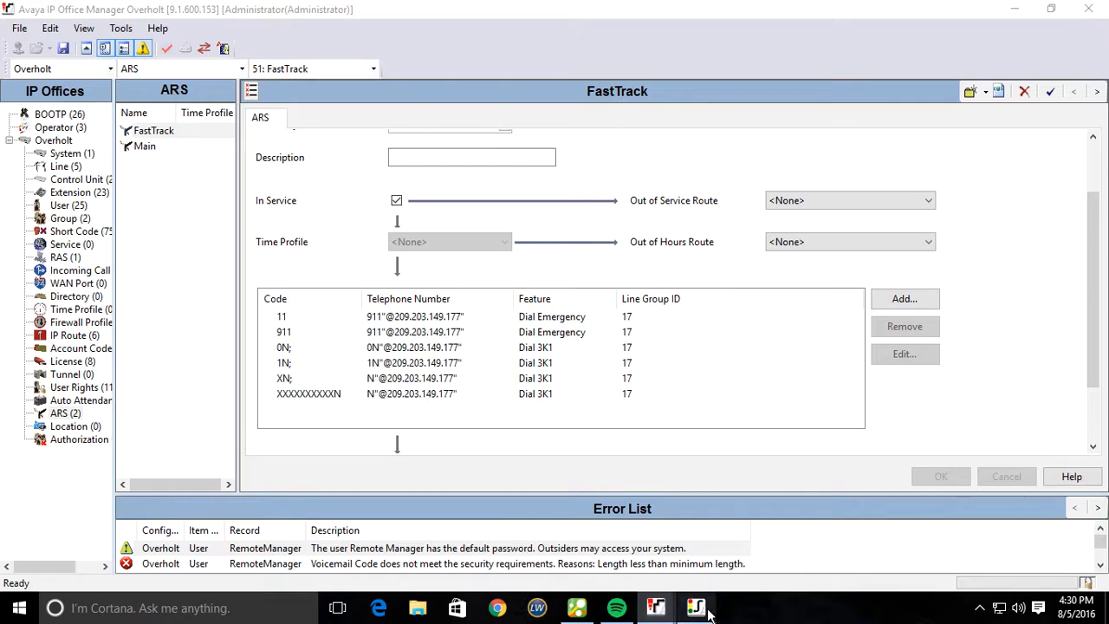
left_click(697, 606)
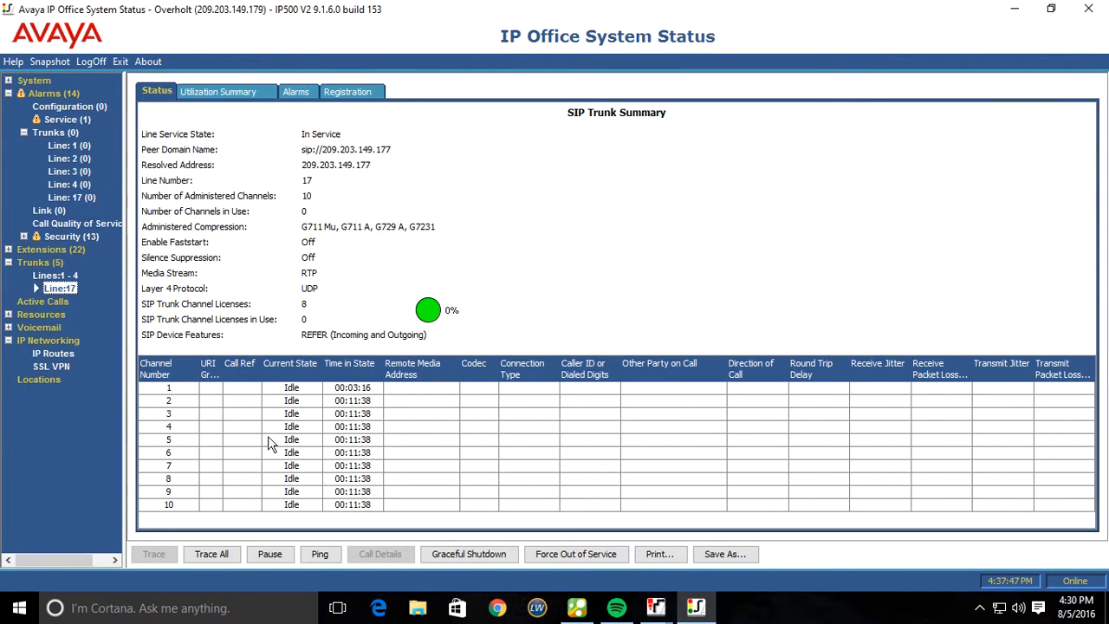
- Ping line 17's far end 209.203.149.177 from System Status: 3 packets sent, none lost, 3 ms average
left_click(319, 554)
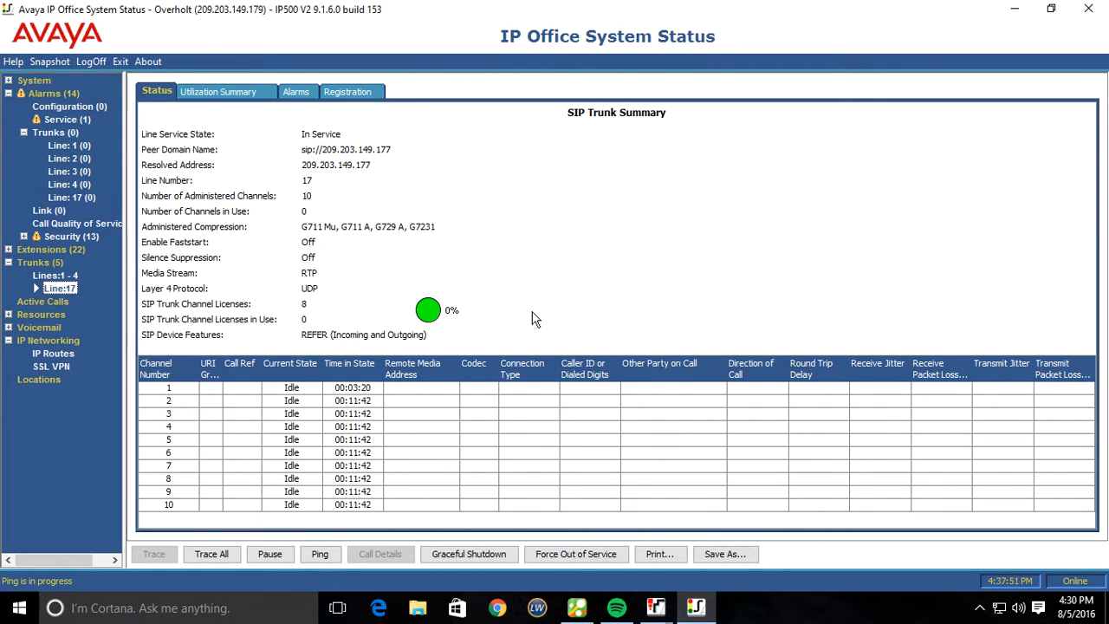
left_click(319, 555)
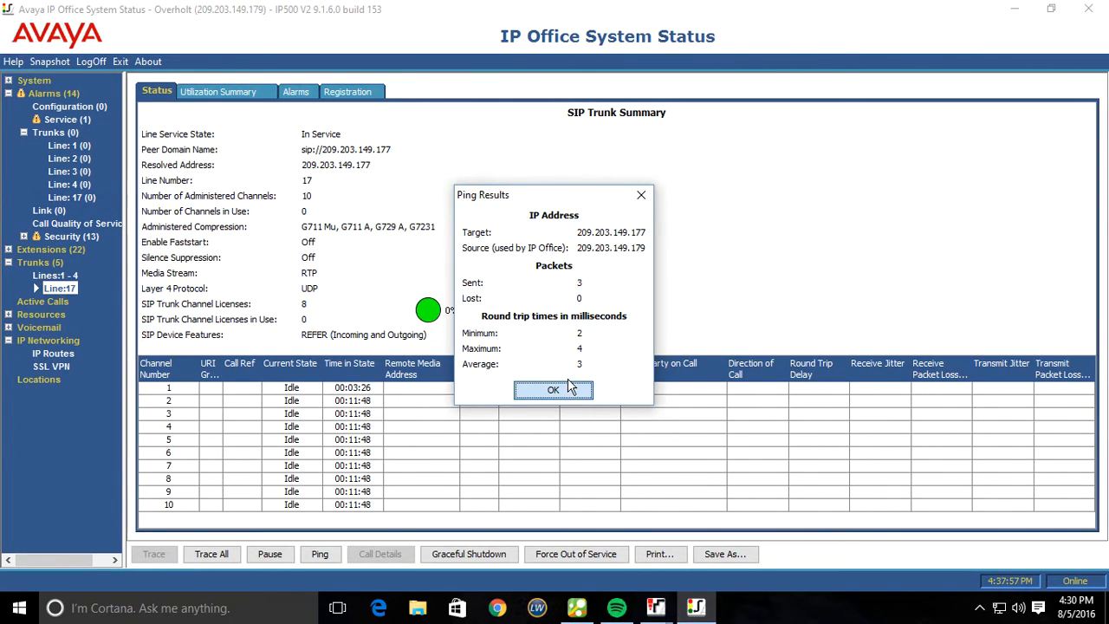
left_click(553, 388)
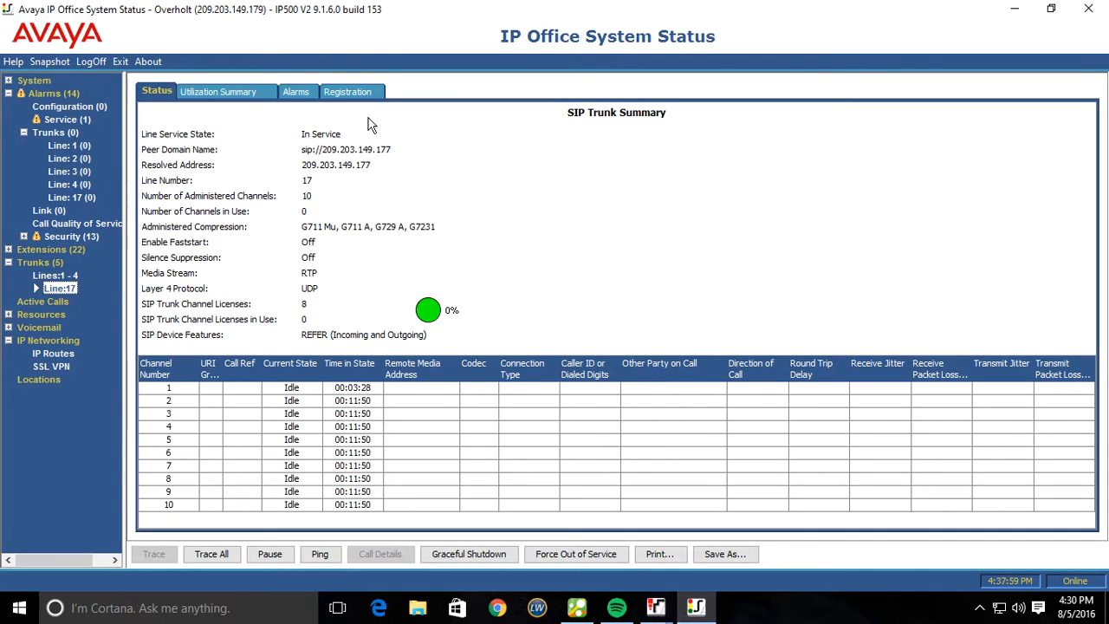
- Check line 17's Registration entry for ipoffice, then return to the trunk Status summary
left_click(347, 90)
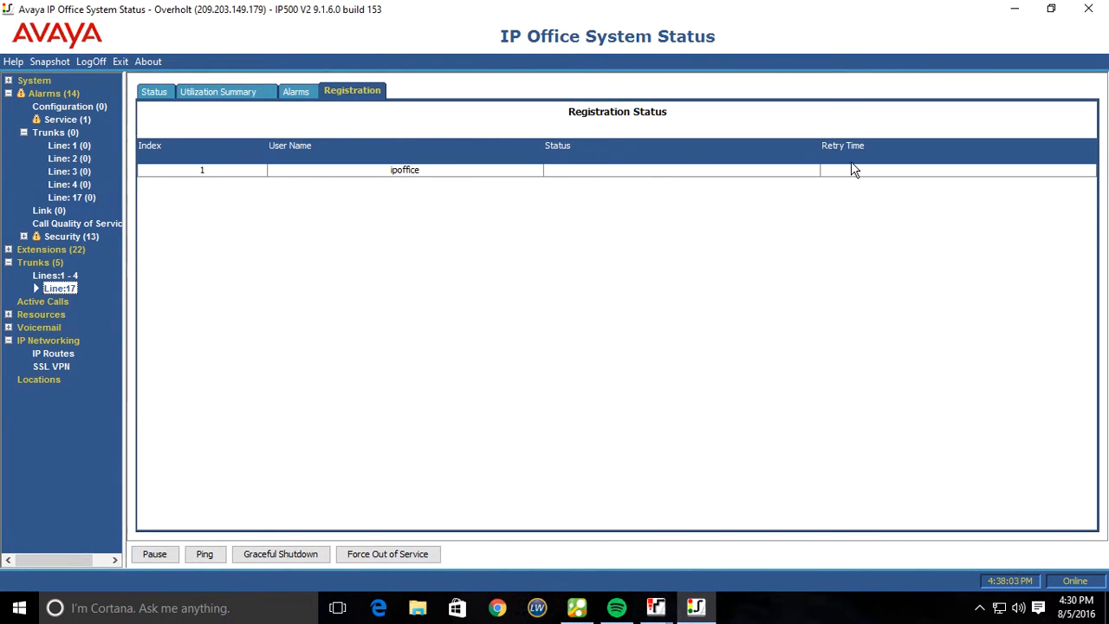
mouse_move(305, 108)
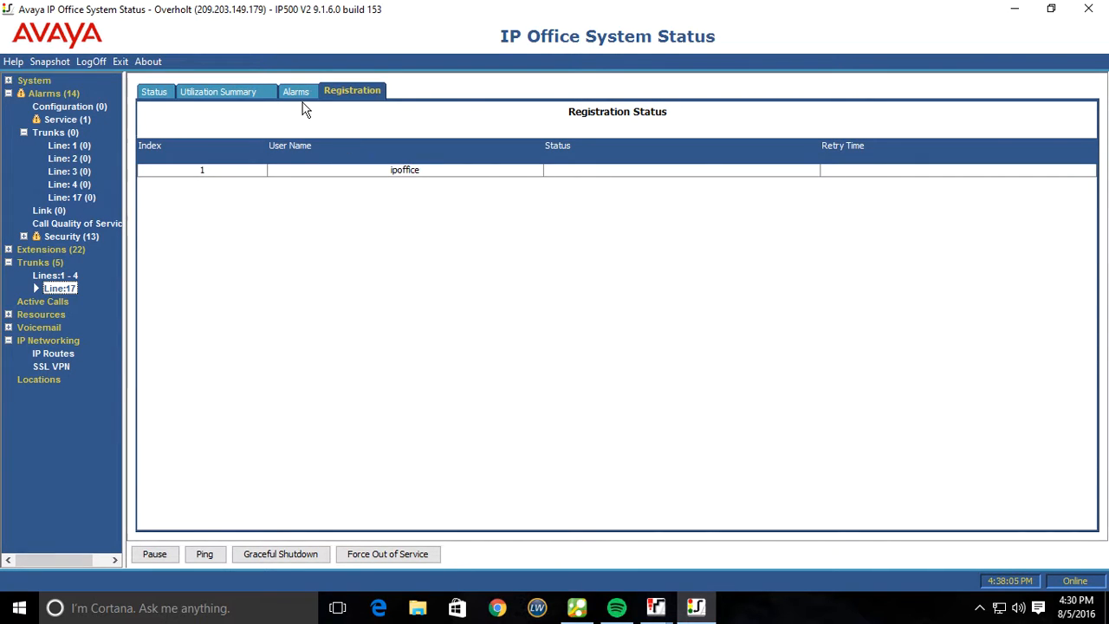
mouse_move(220, 277)
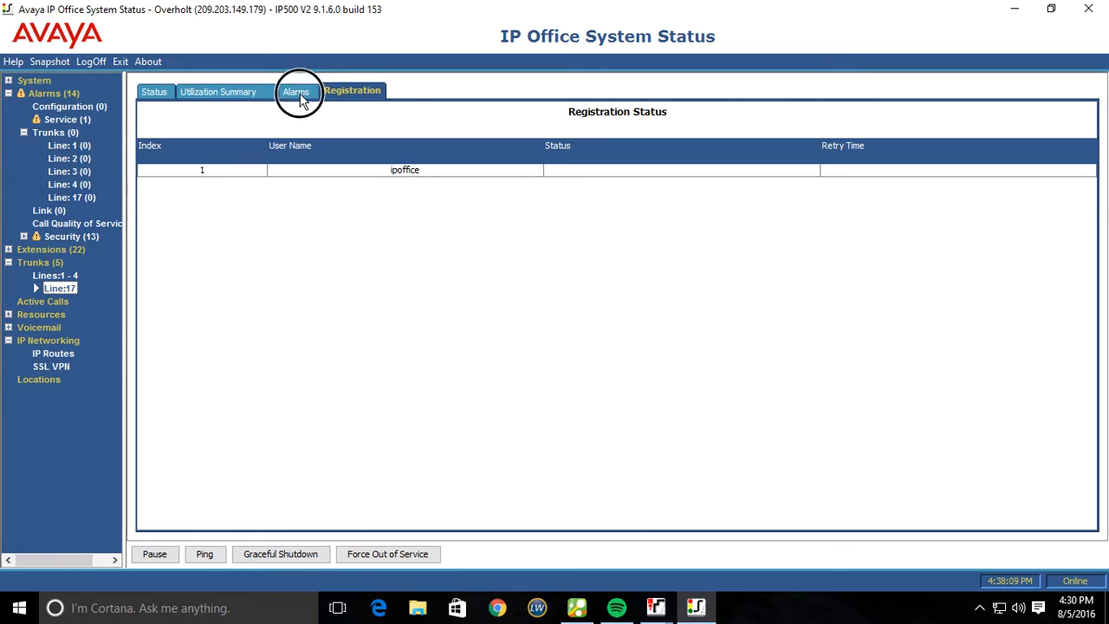
left_click(156, 90)
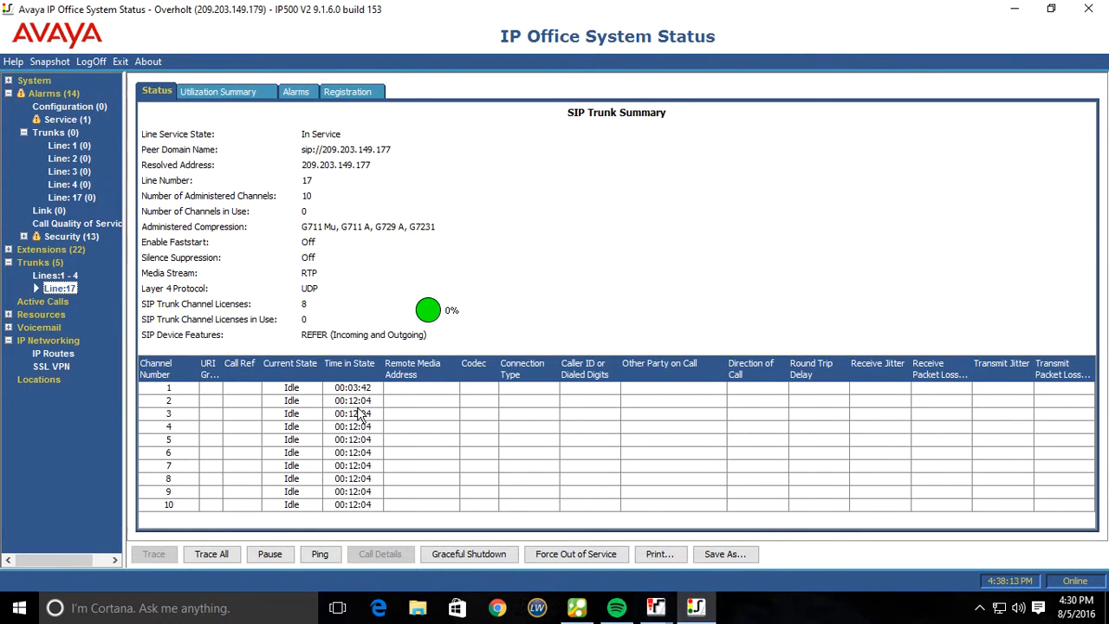
mouse_move(655, 607)
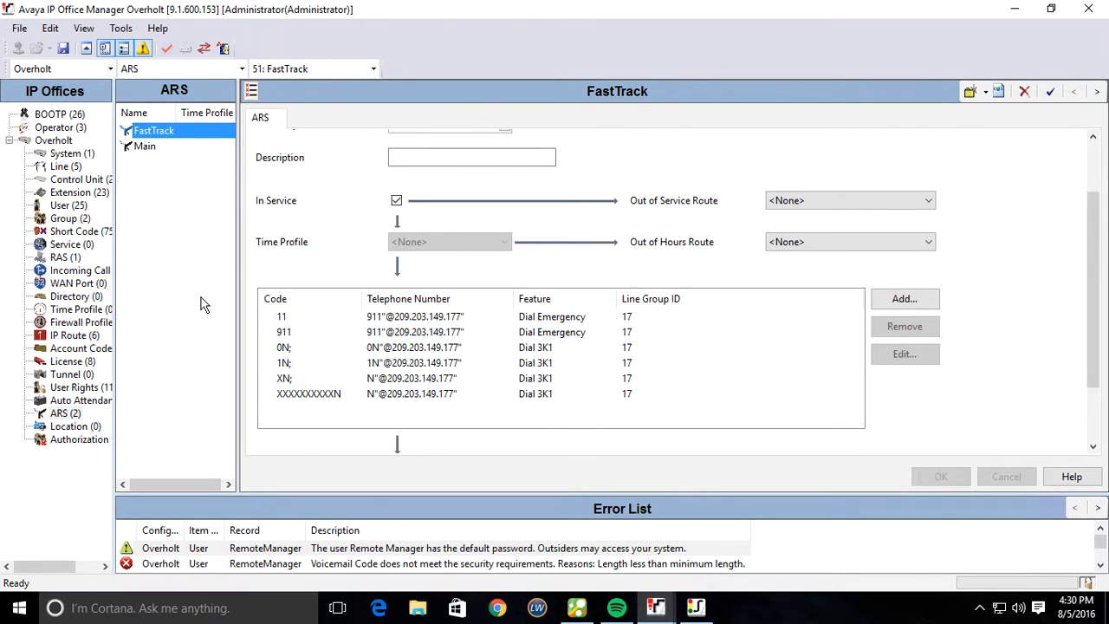
left_click(80, 270)
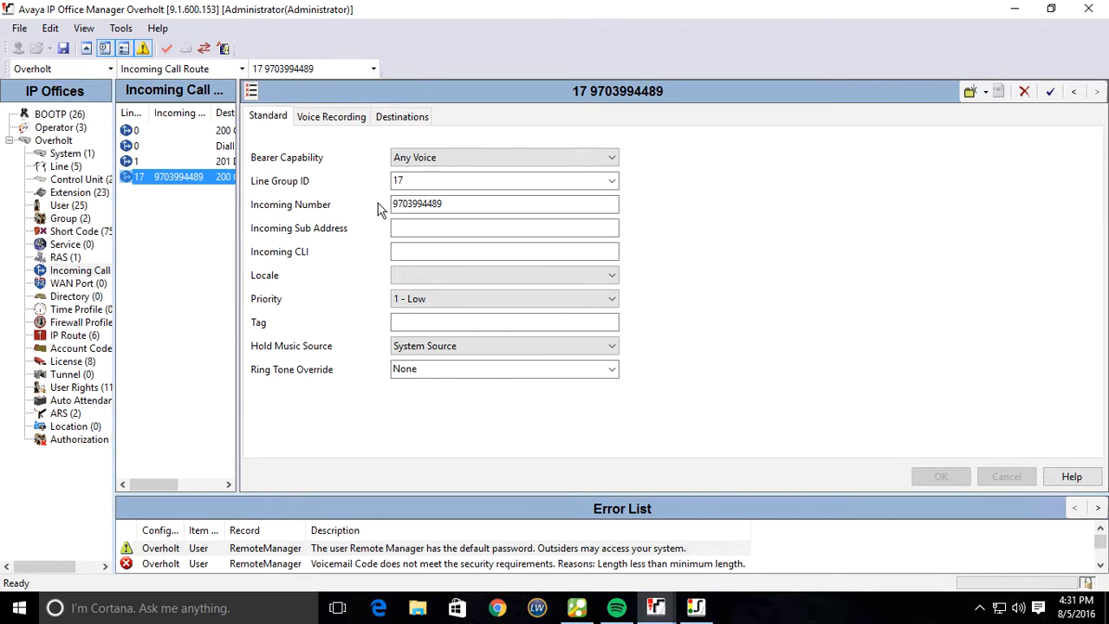
left_click(504, 204)
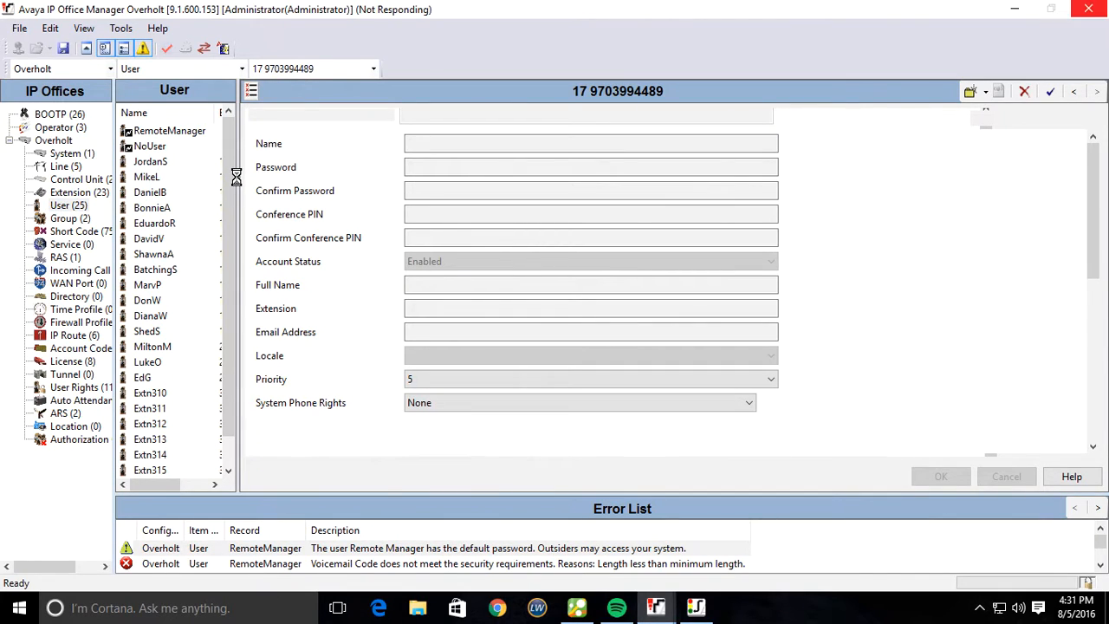
left_click(147, 331)
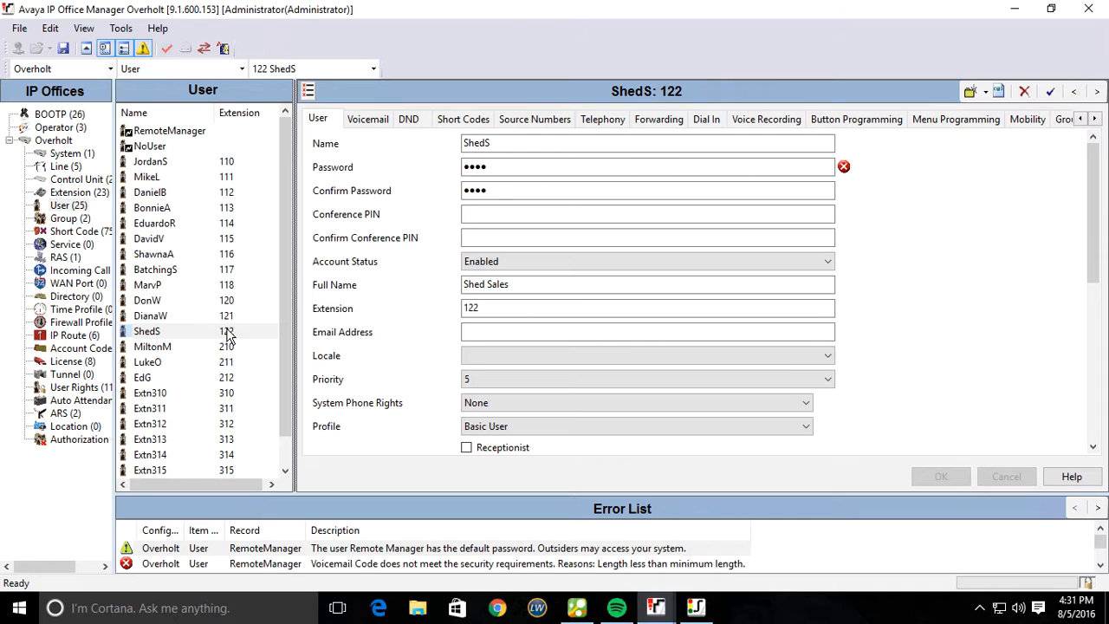
left_click(145, 331)
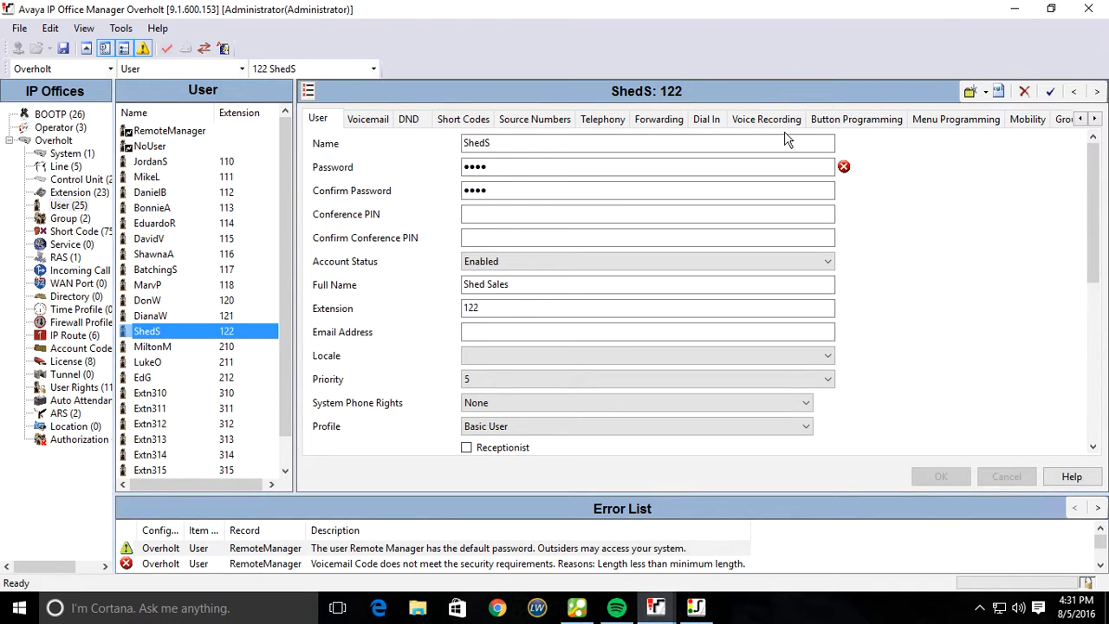
left_click(1095, 118)
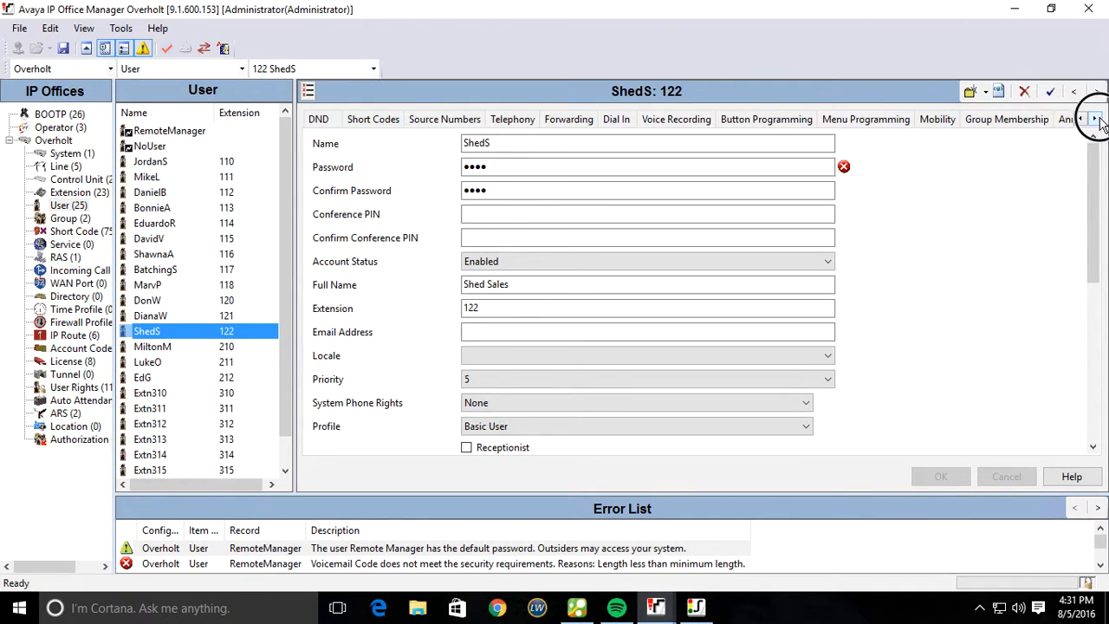
left_click(1096, 118)
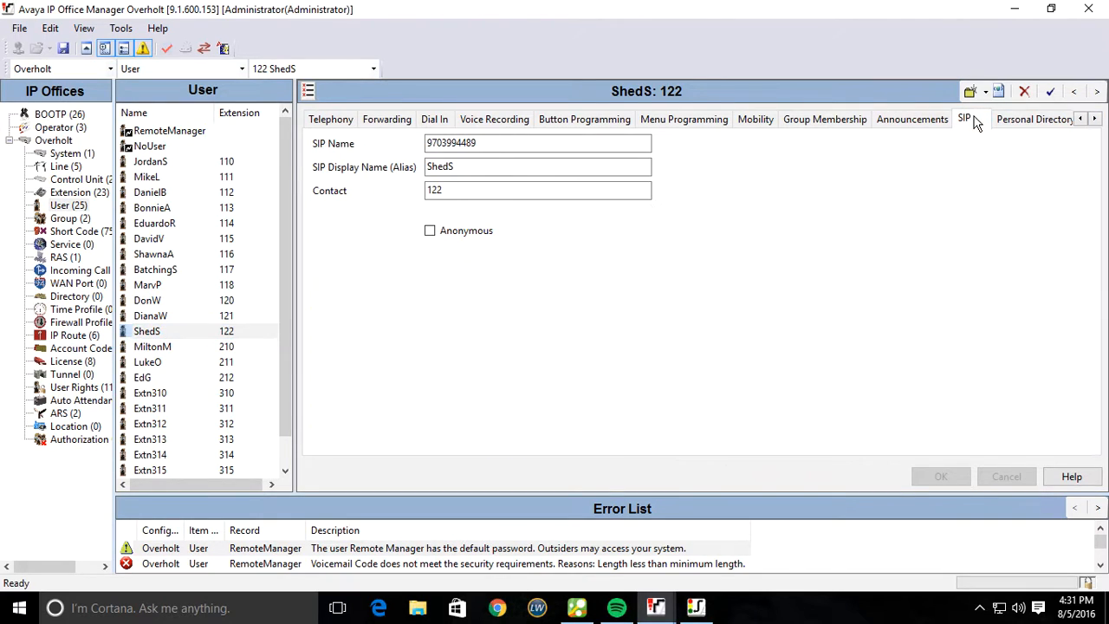
left_click(537, 142)
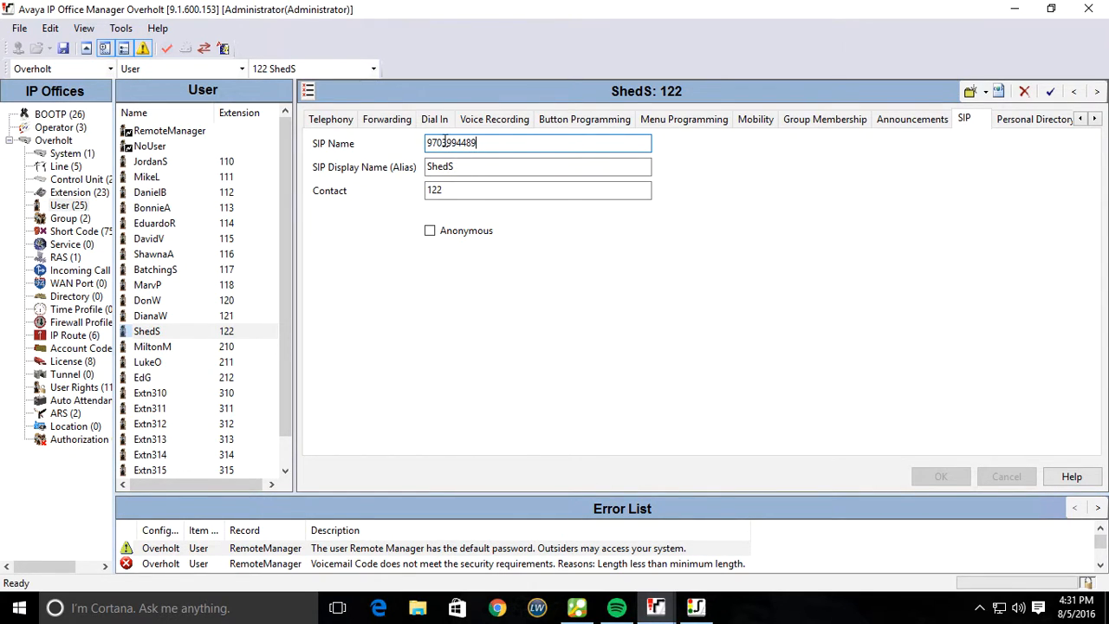
left_click(80, 270)
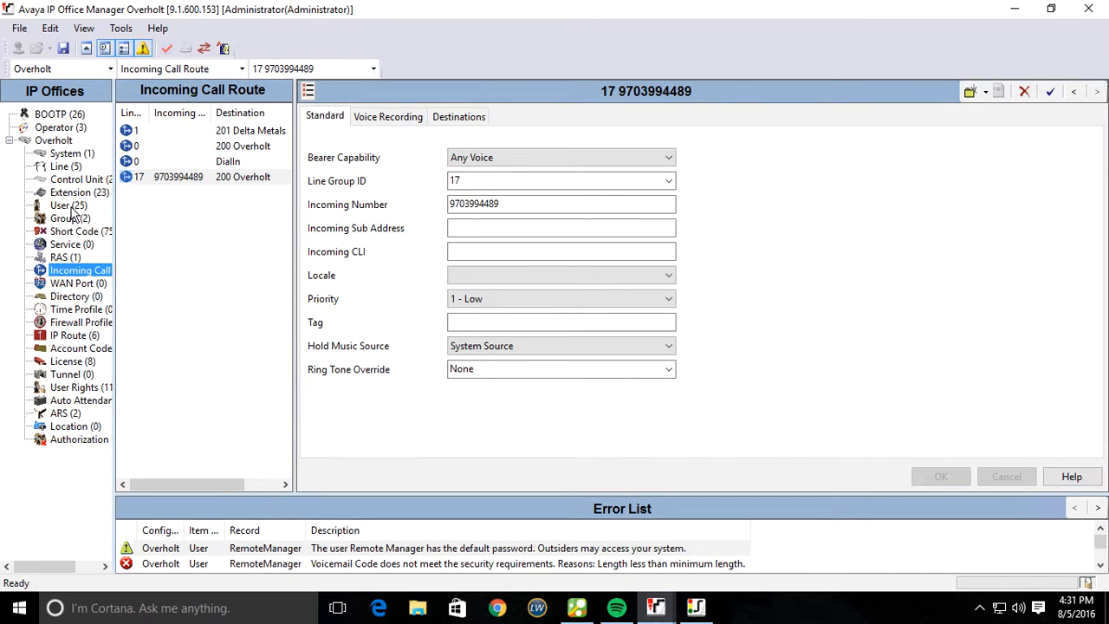
left_click(61, 204)
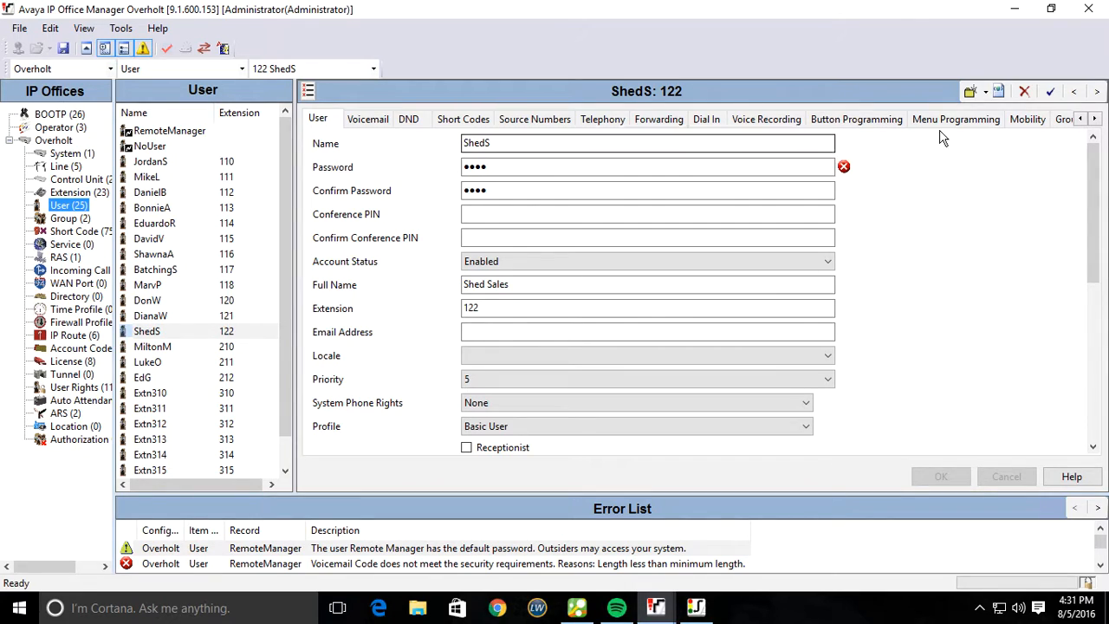
left_click(1095, 118)
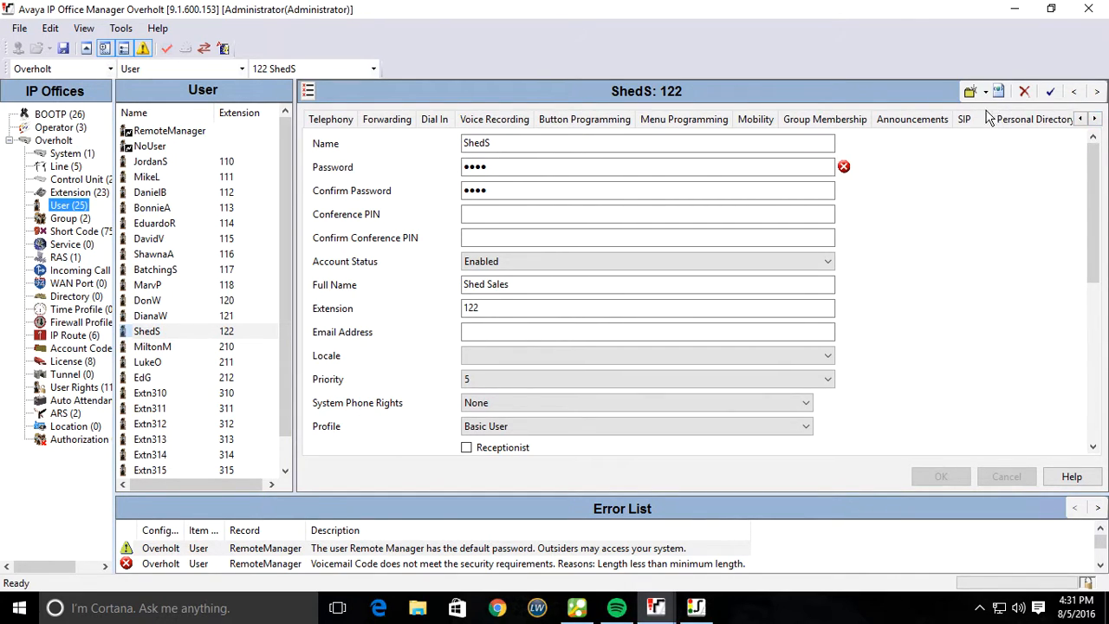
left_click(964, 118)
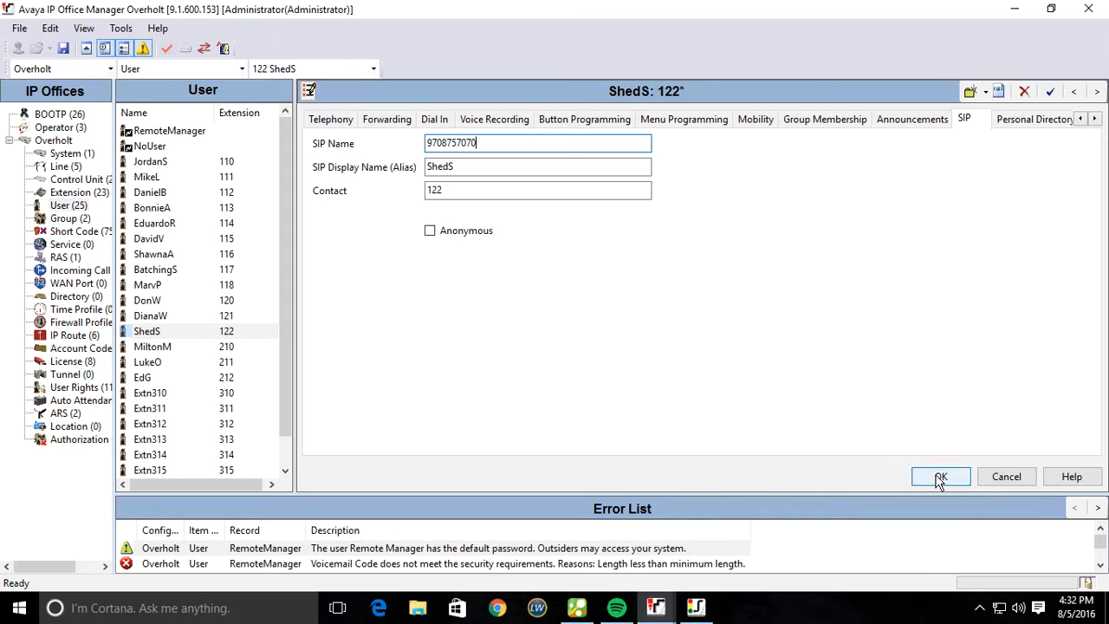
left_click(939, 477)
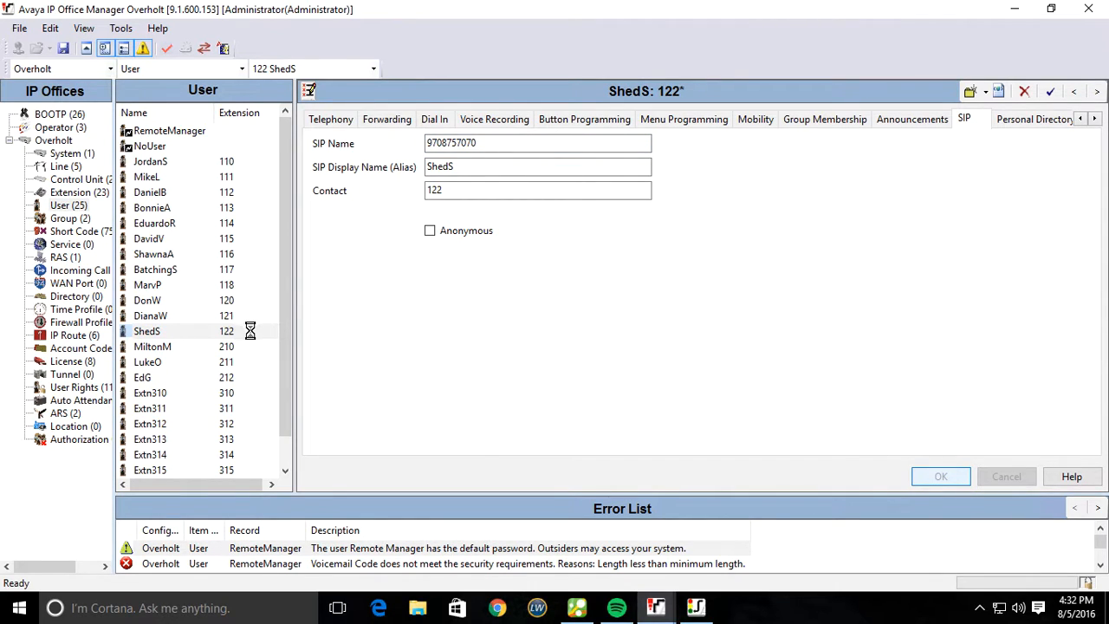
- Create a new user with name SIP001, a password with confirmation, and full name SIP001
right_click(147, 331)
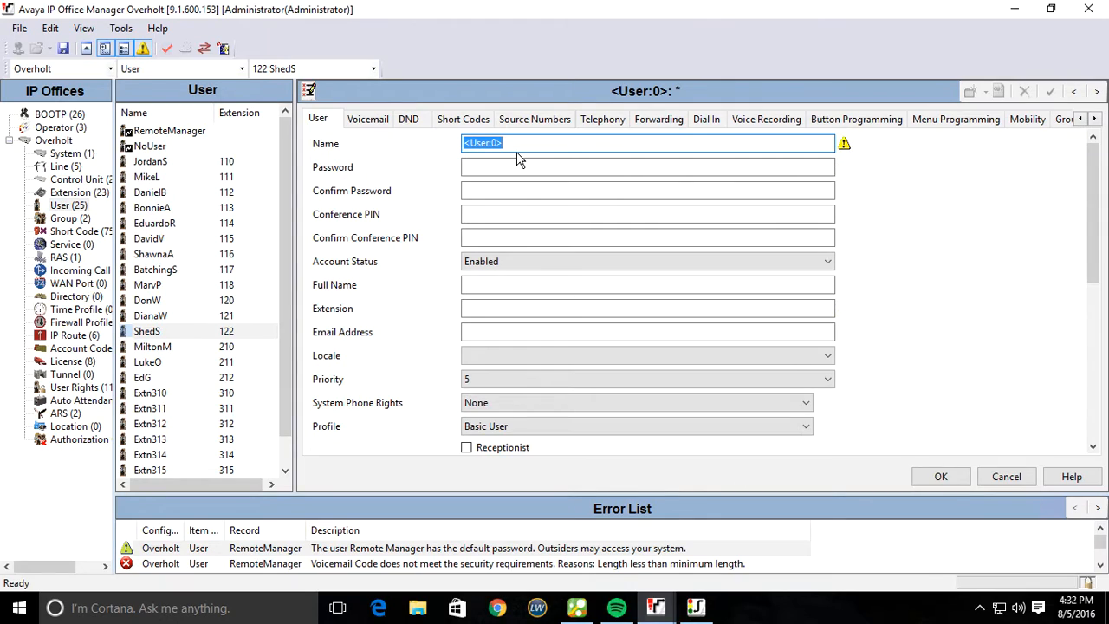
type("SIP001")
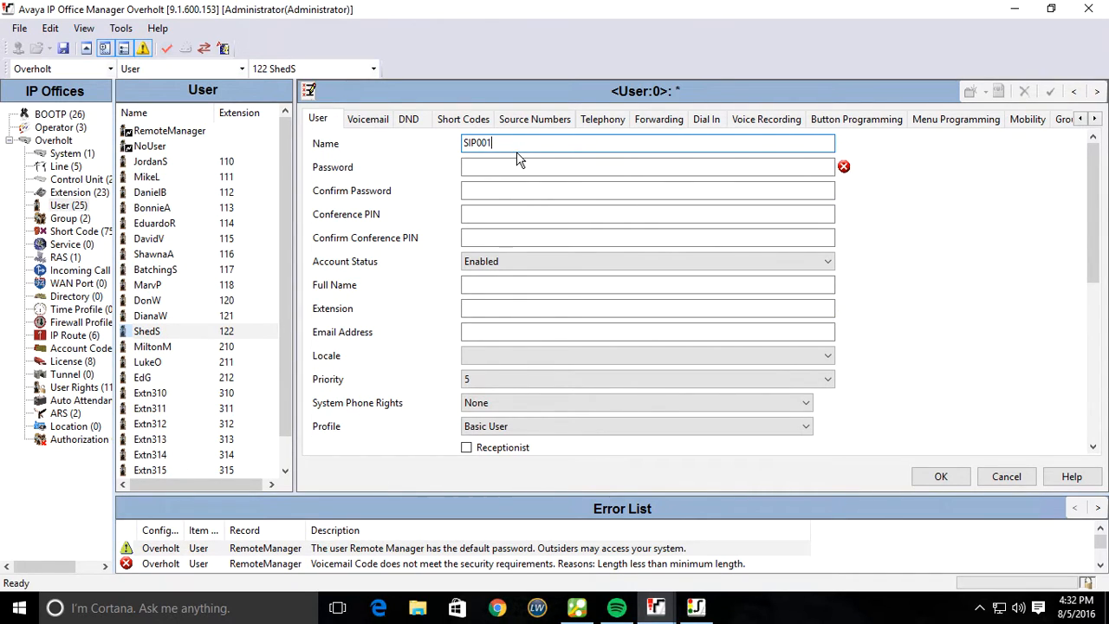
type("••••")
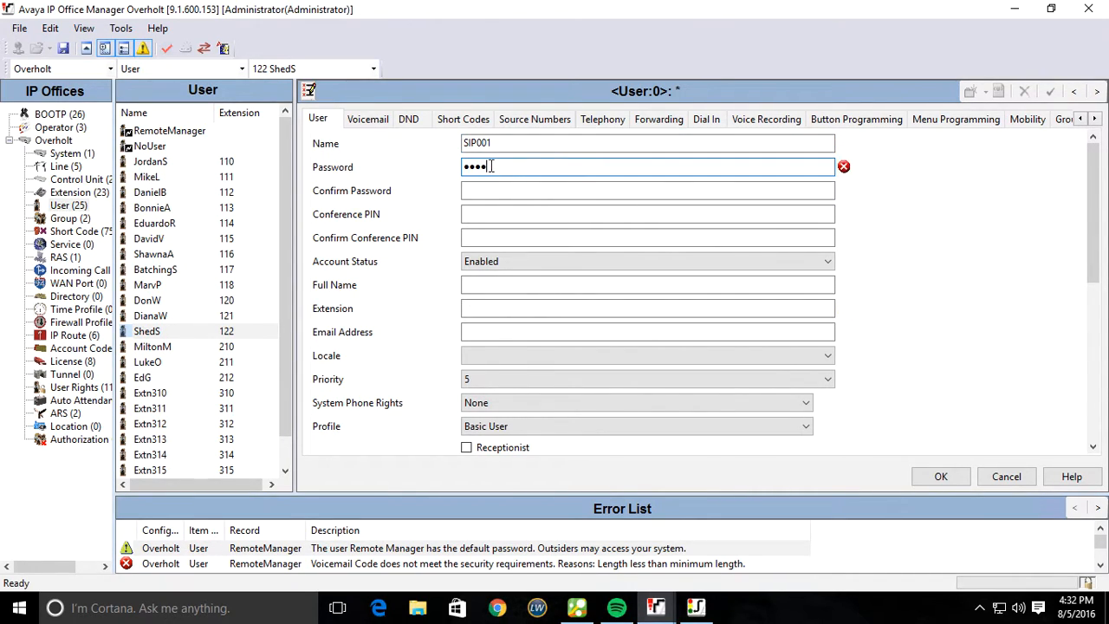
key("backspace")
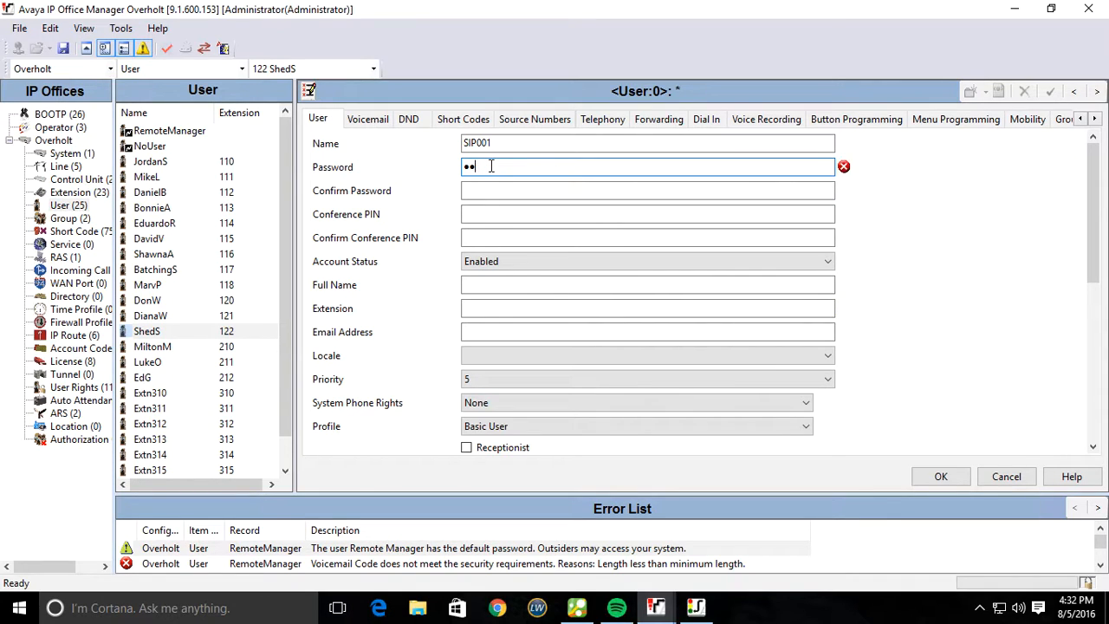
type("••")
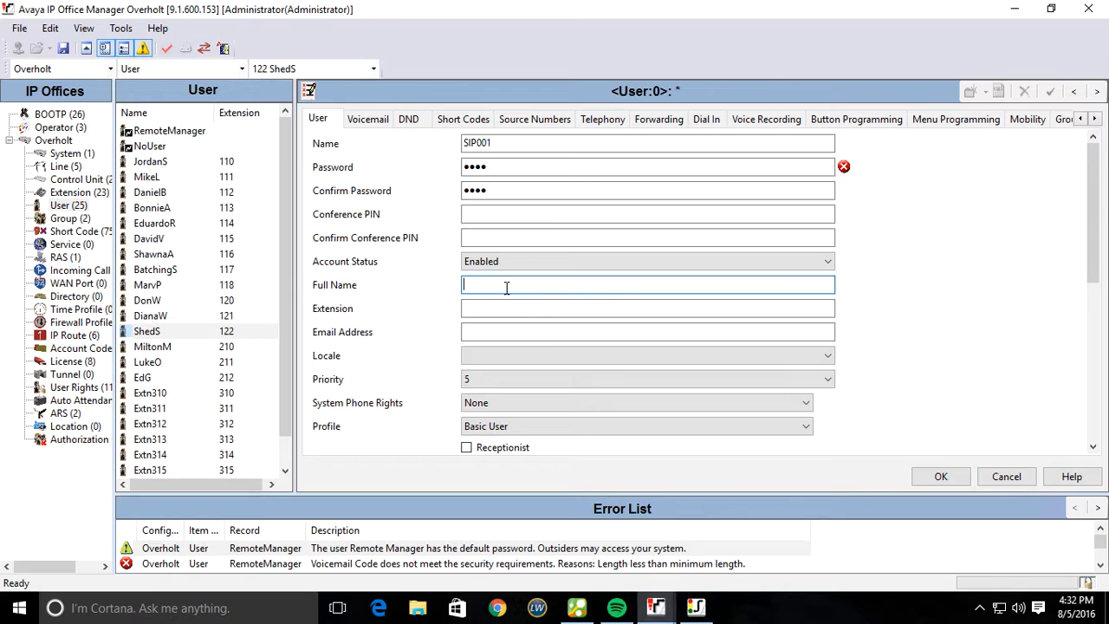
type("SIP001")
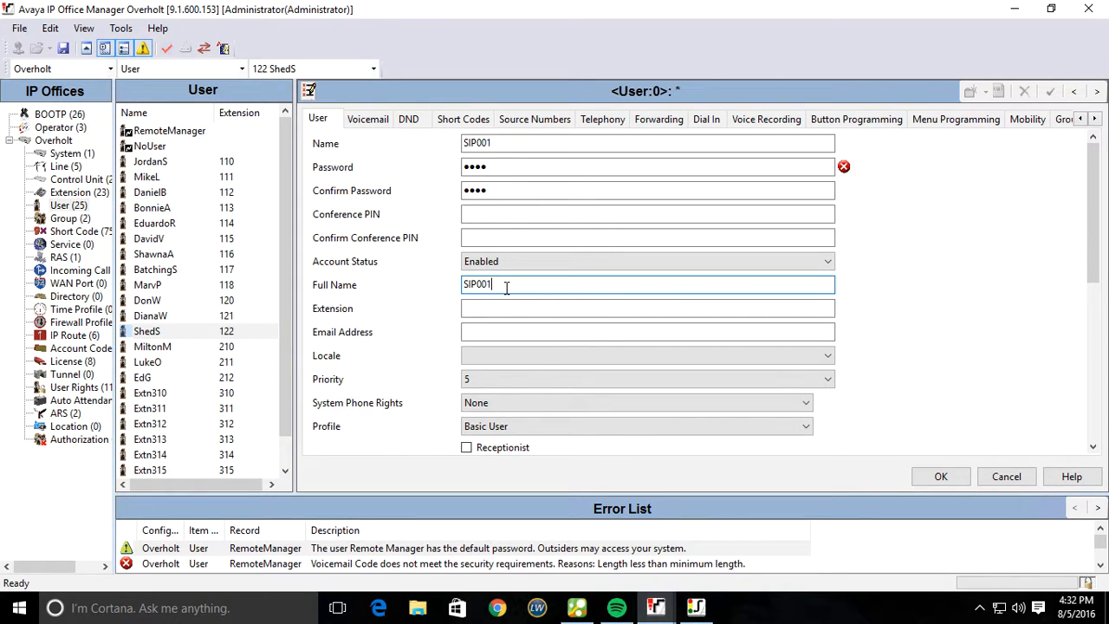
left_click(646, 308)
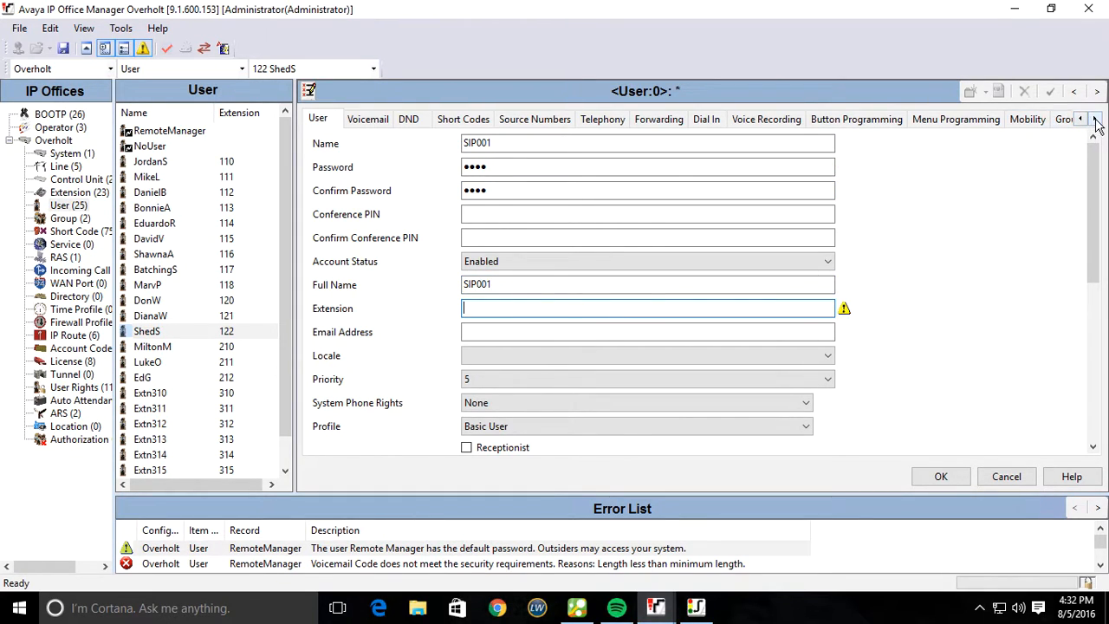
left_click(1095, 118)
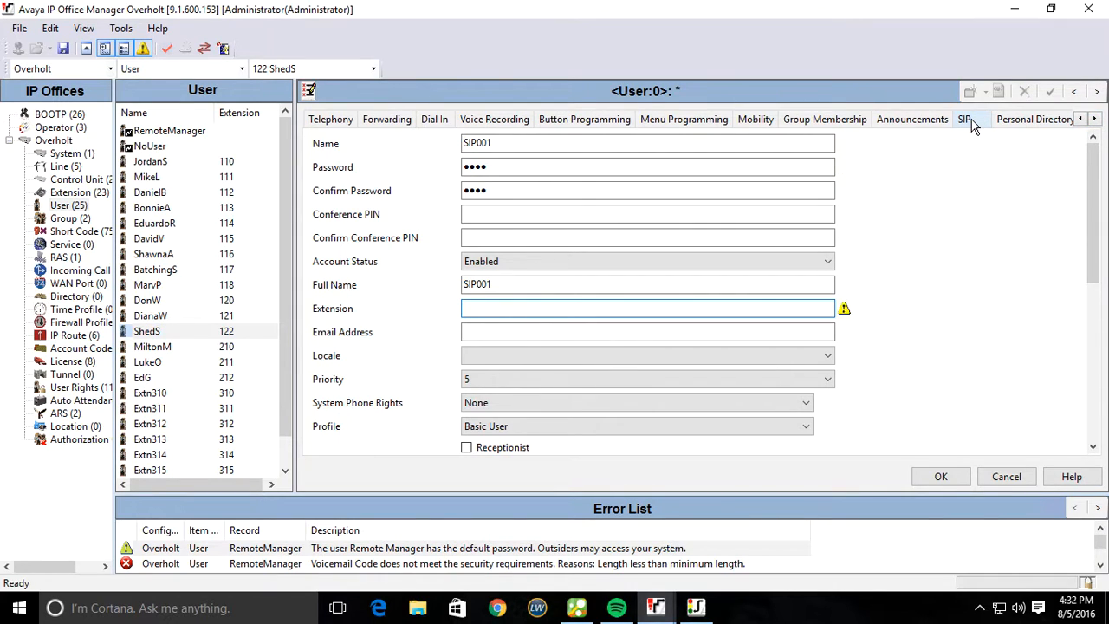
left_click(963, 118)
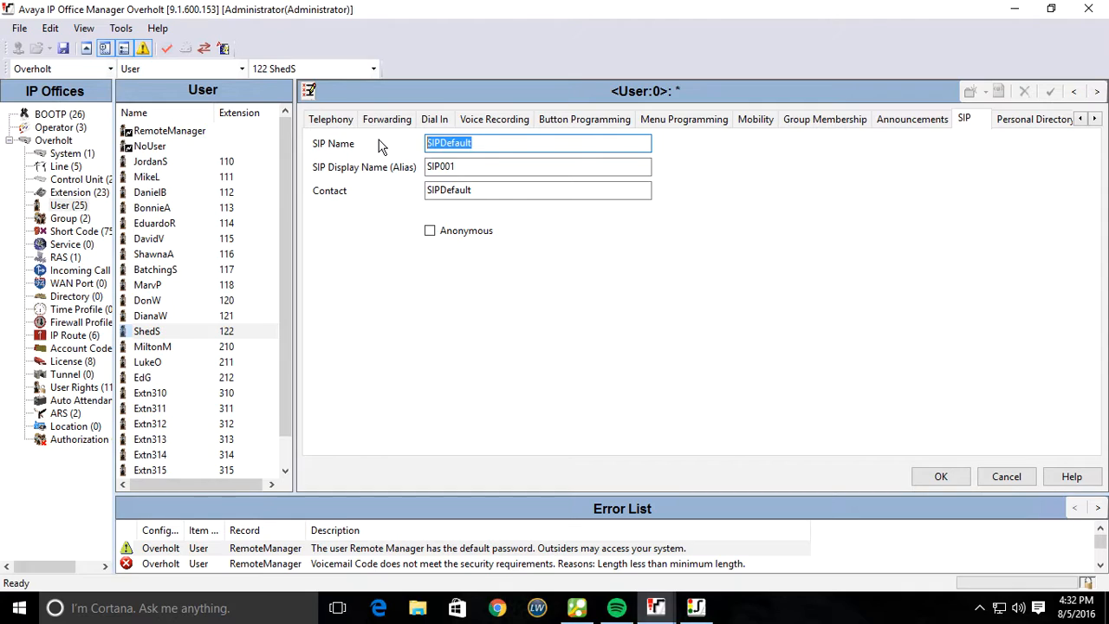
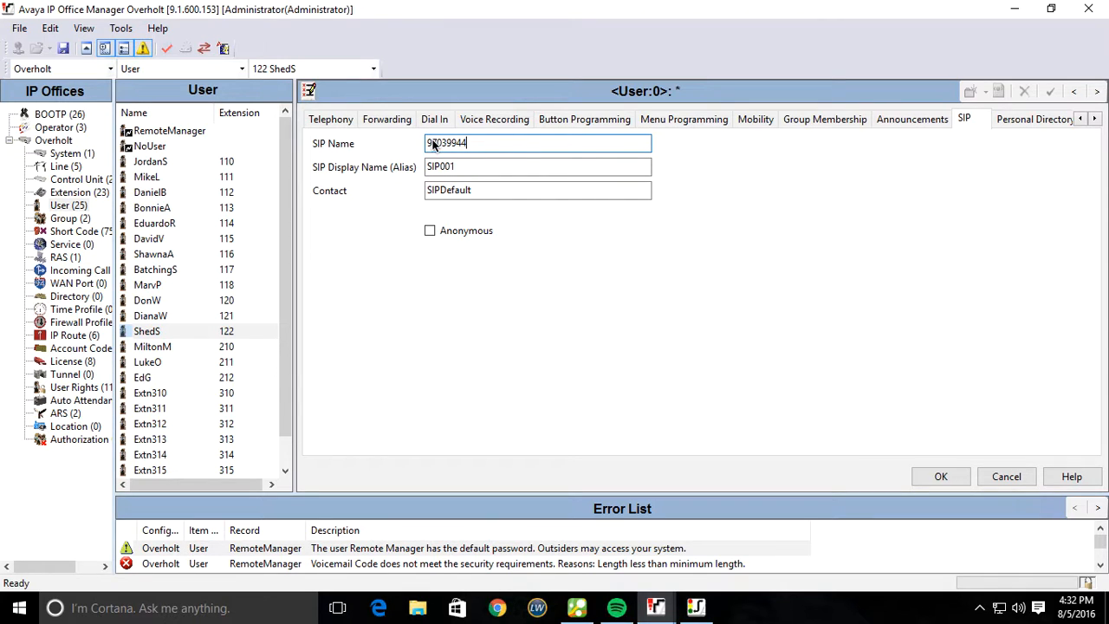
left_click(939, 477)
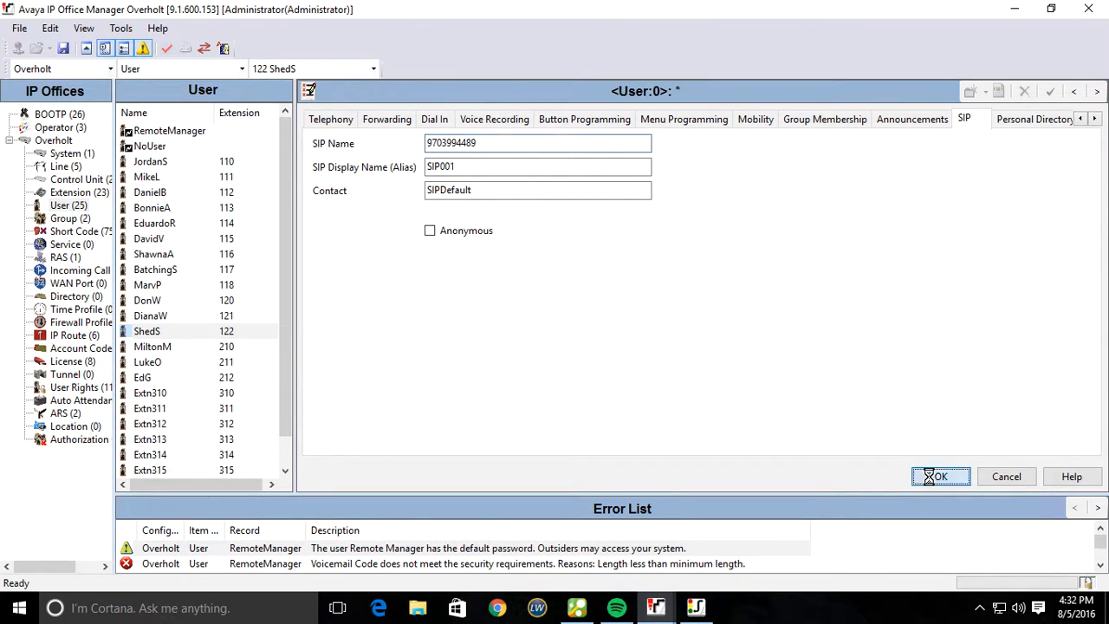
left_click(940, 477)
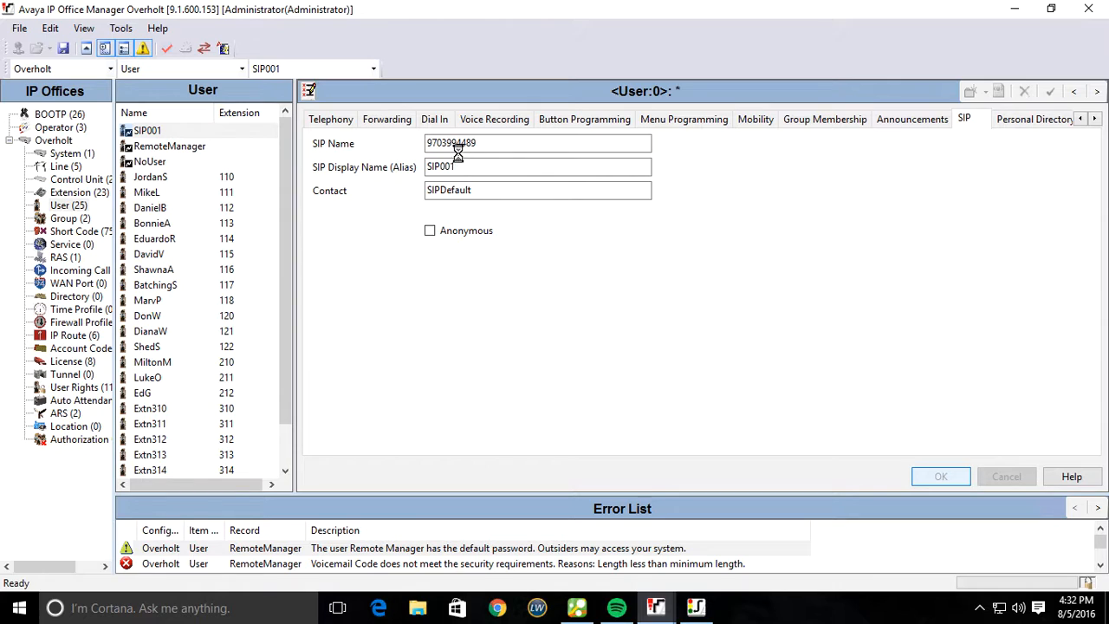
left_click(939, 476)
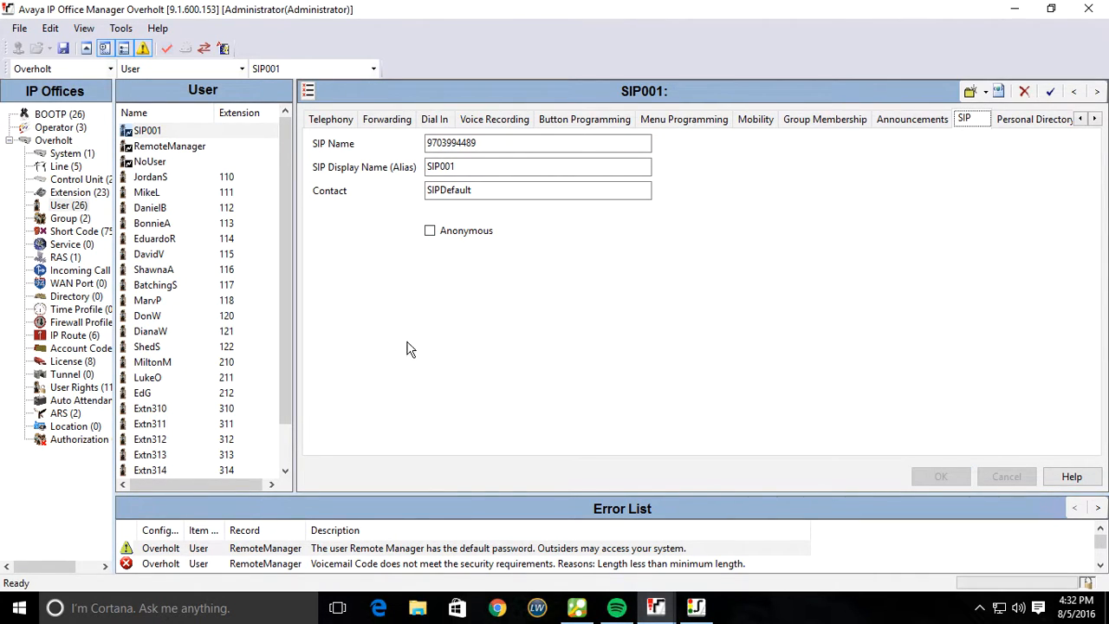
mouse_move(298, 231)
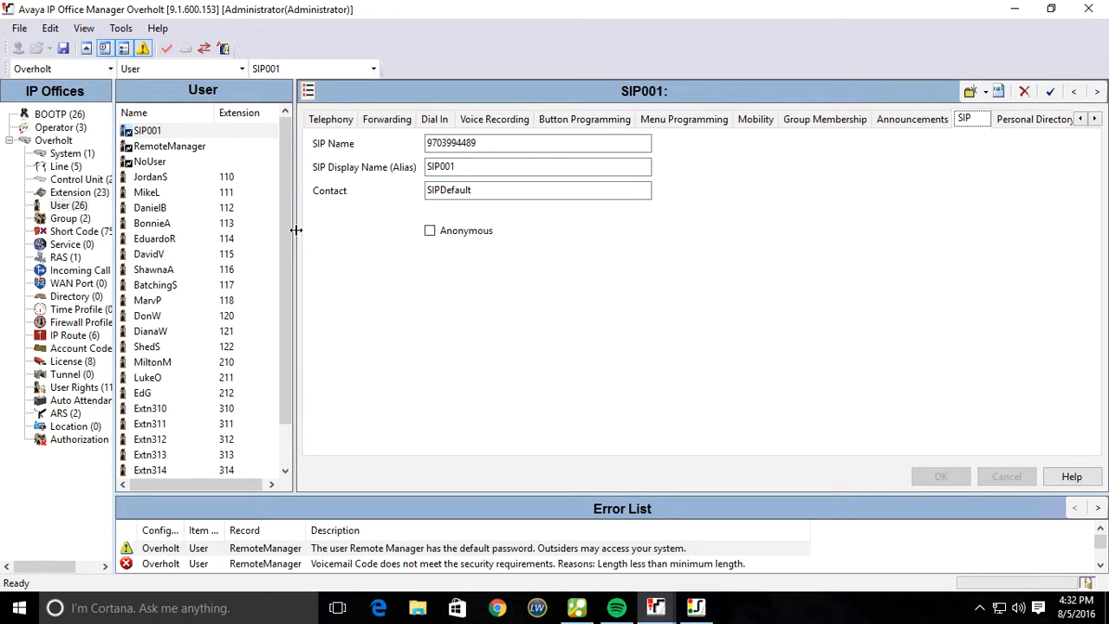
mouse_move(76, 263)
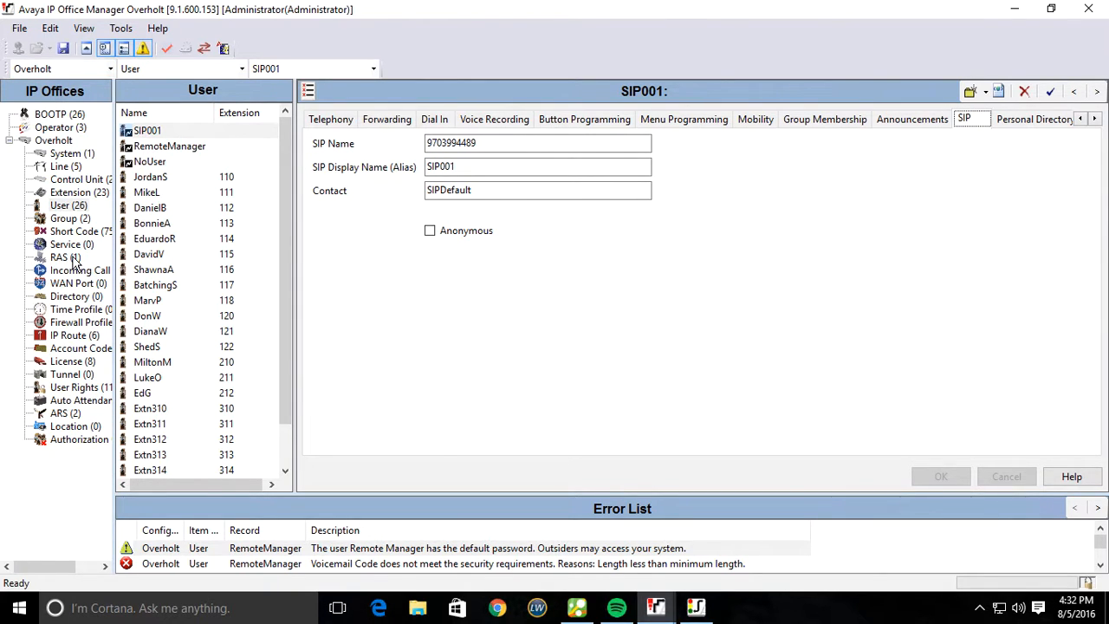